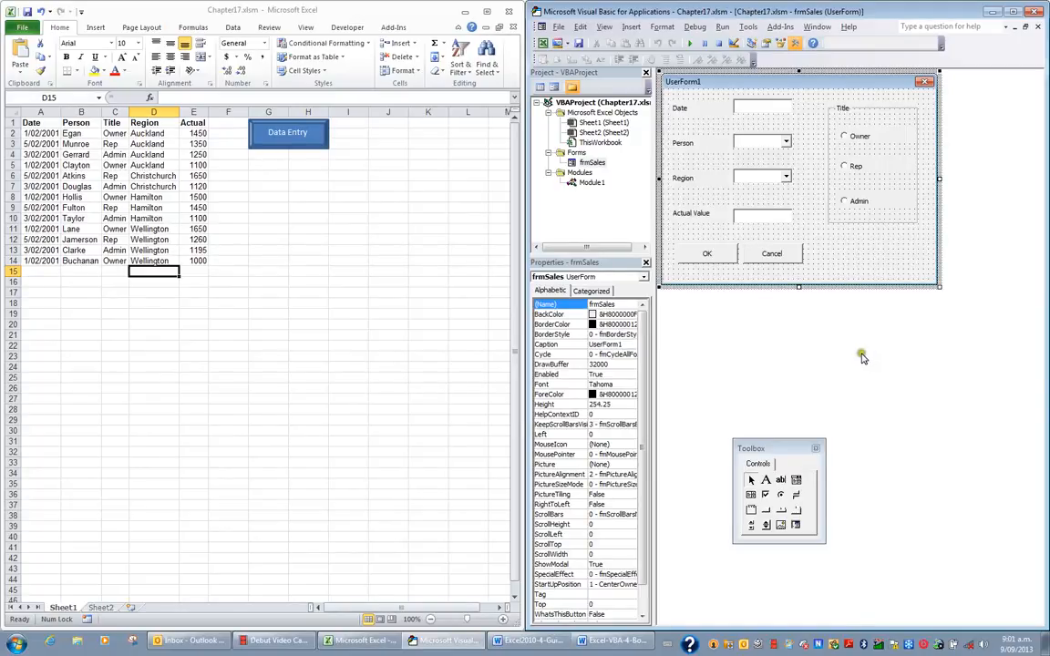
pyautogui.moveTo(788, 305)
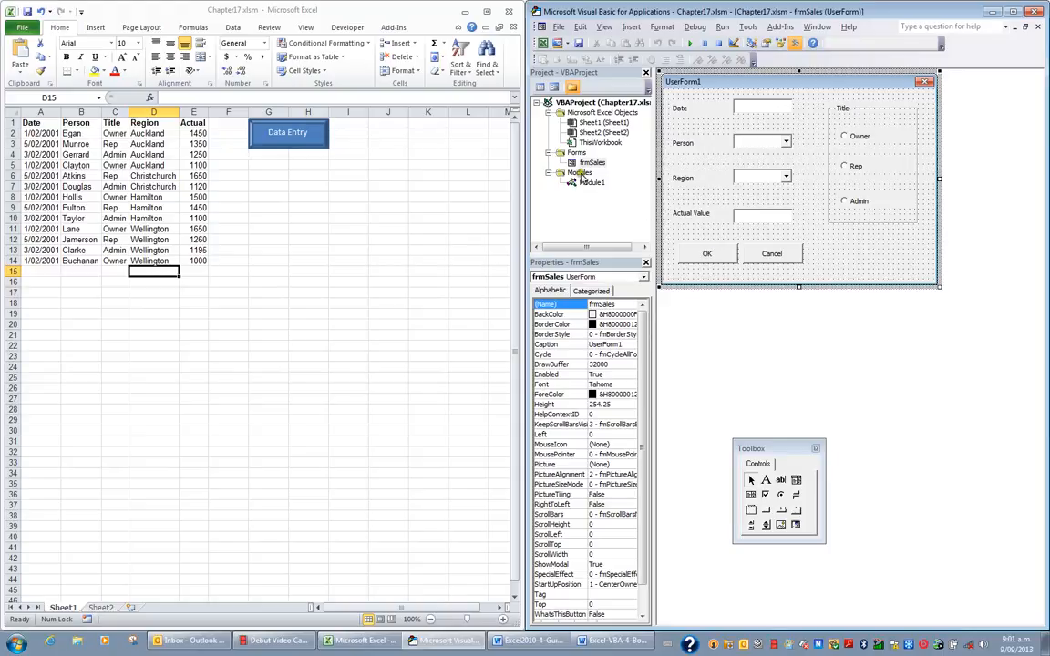
pyautogui.moveTo(592, 188)
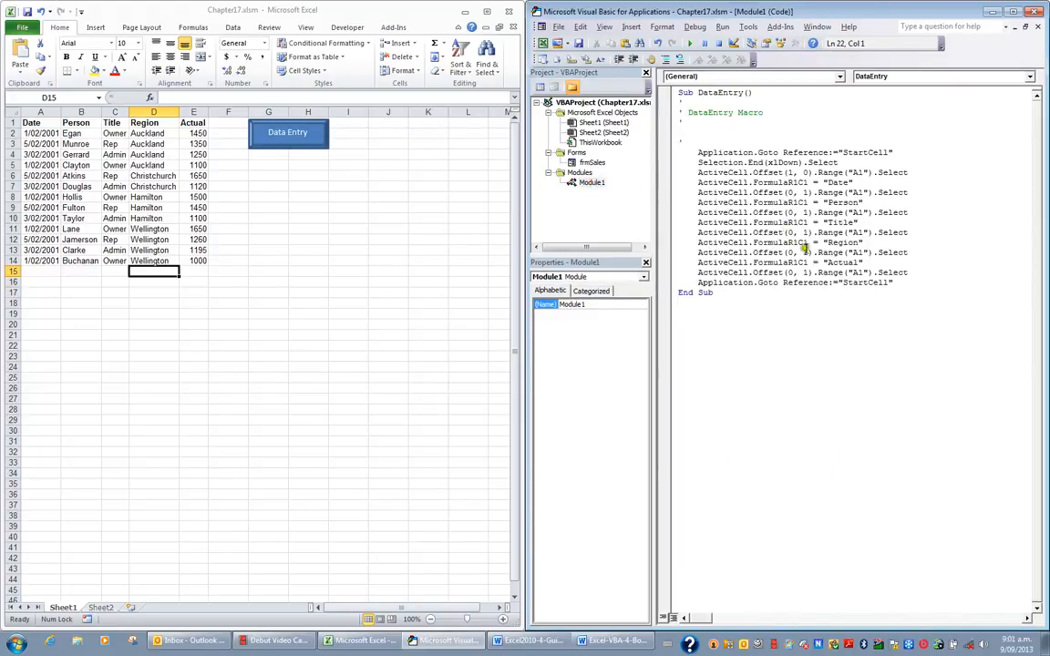
pyautogui.moveTo(861, 192)
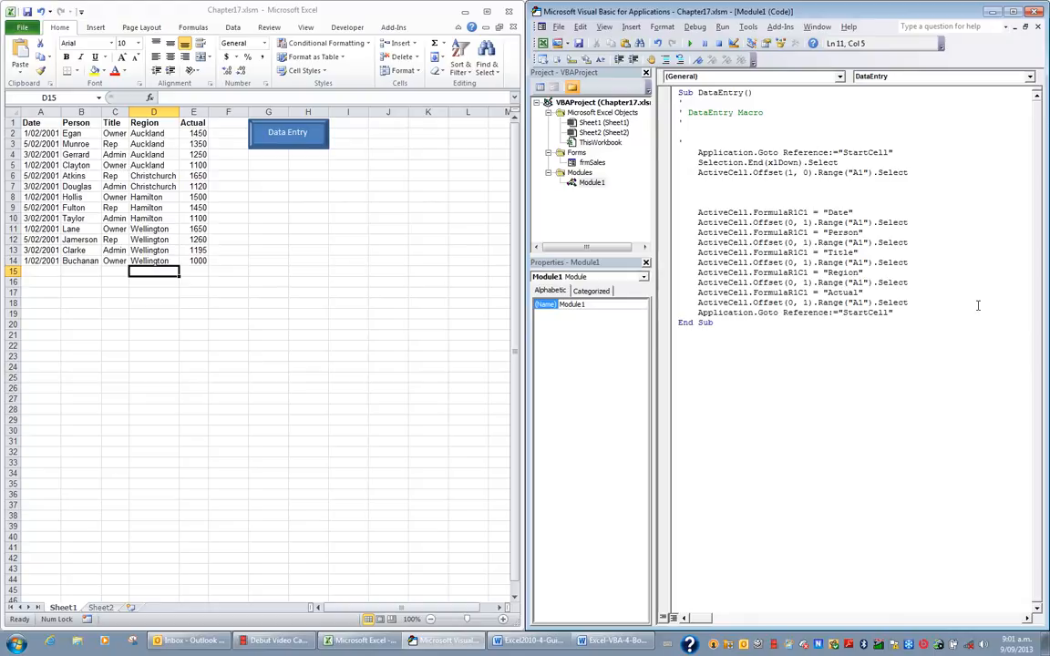
# Insert a frmSales.Show line into the DataEntry macro right after the Offset line
pyautogui.write('frmSales.Show')
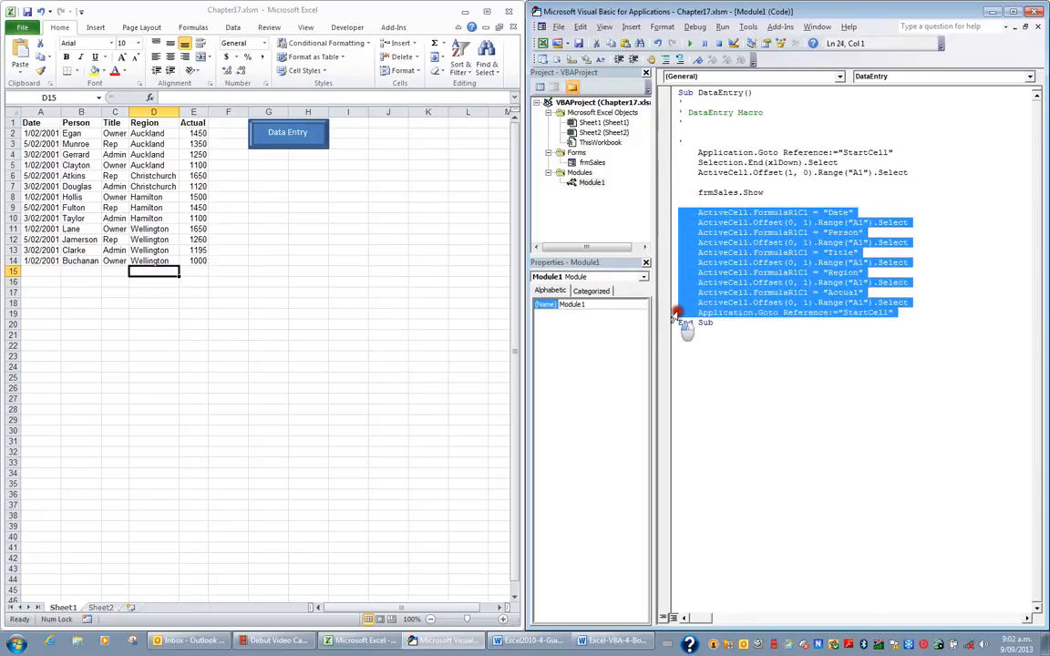
pyautogui.moveTo(745, 278)
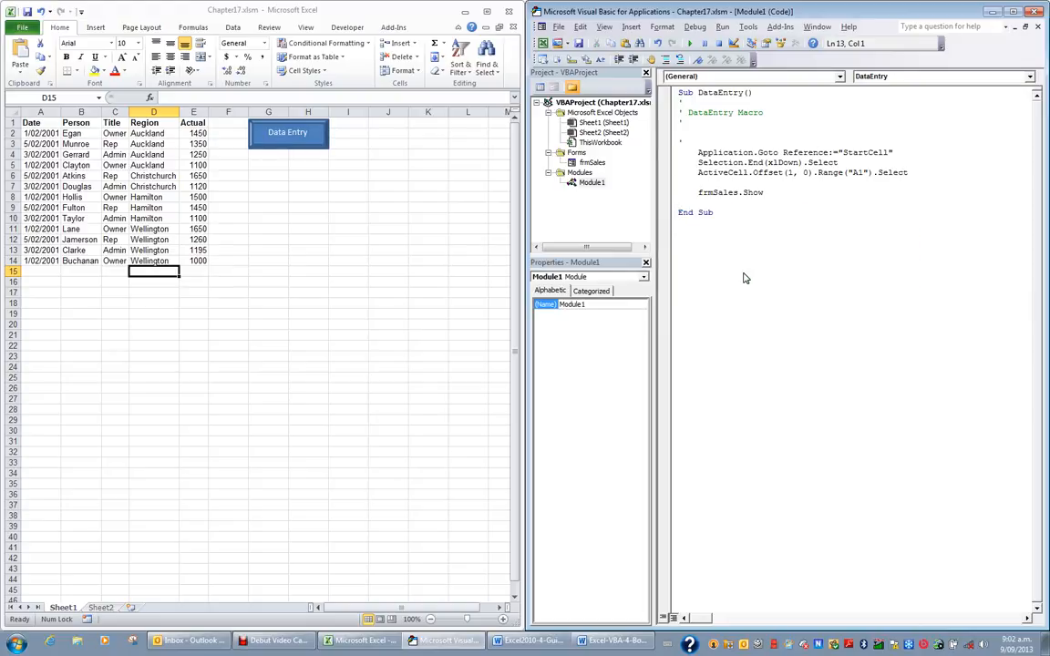
pyautogui.moveTo(601, 164)
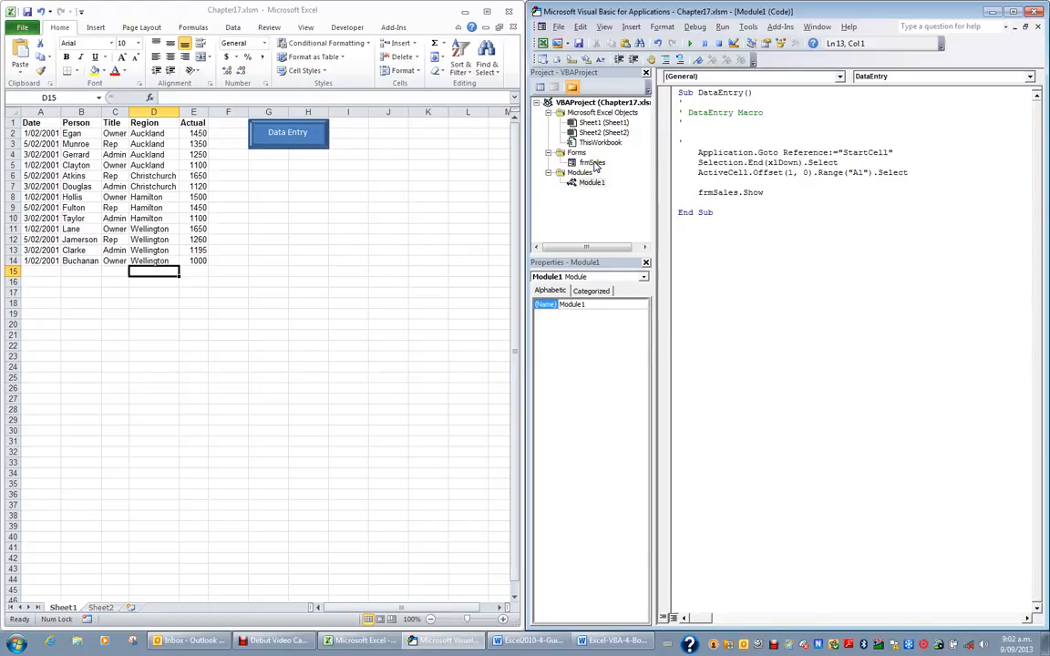
# Open the frmSales design and its OK button's cmdOK_Click code
pyautogui.doubleClick(591, 162)
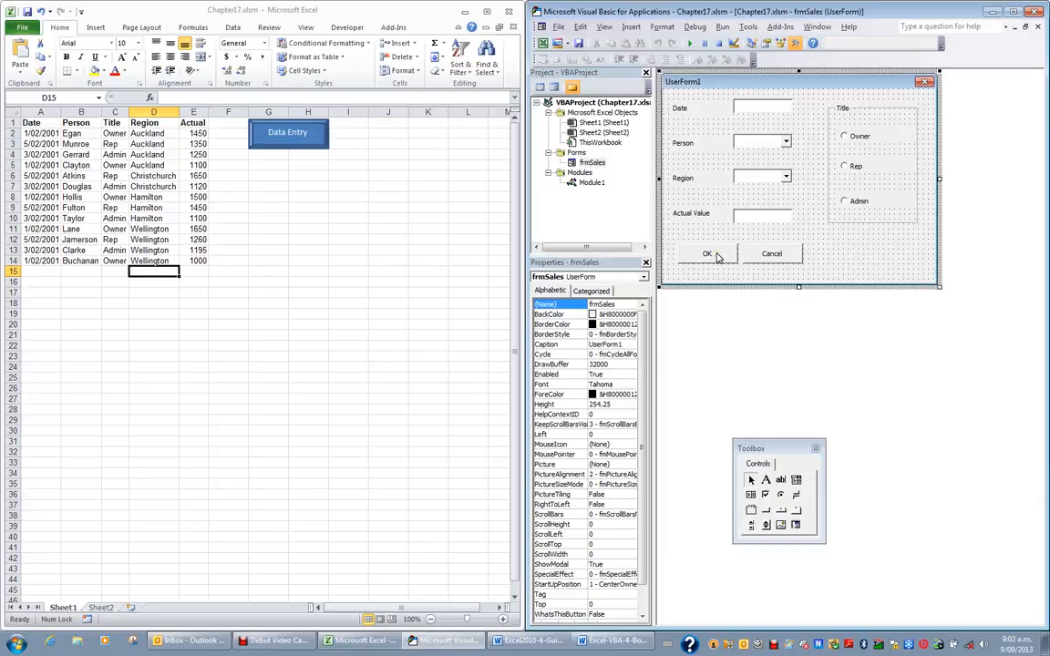
pyautogui.doubleClick(706, 254)
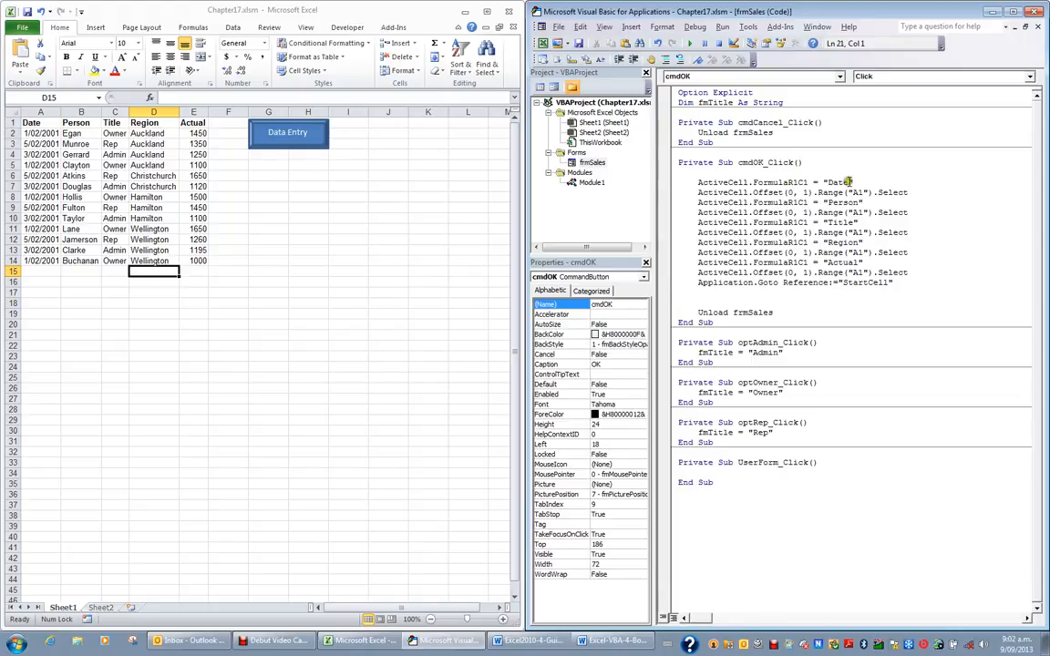
# Rewrite the Date line as ActiveCell.Value = CDate(txtDate.Value) and start the cboPerson line
pyautogui.click(864, 202)
pyautogui.write('ActiveCell.Value =')
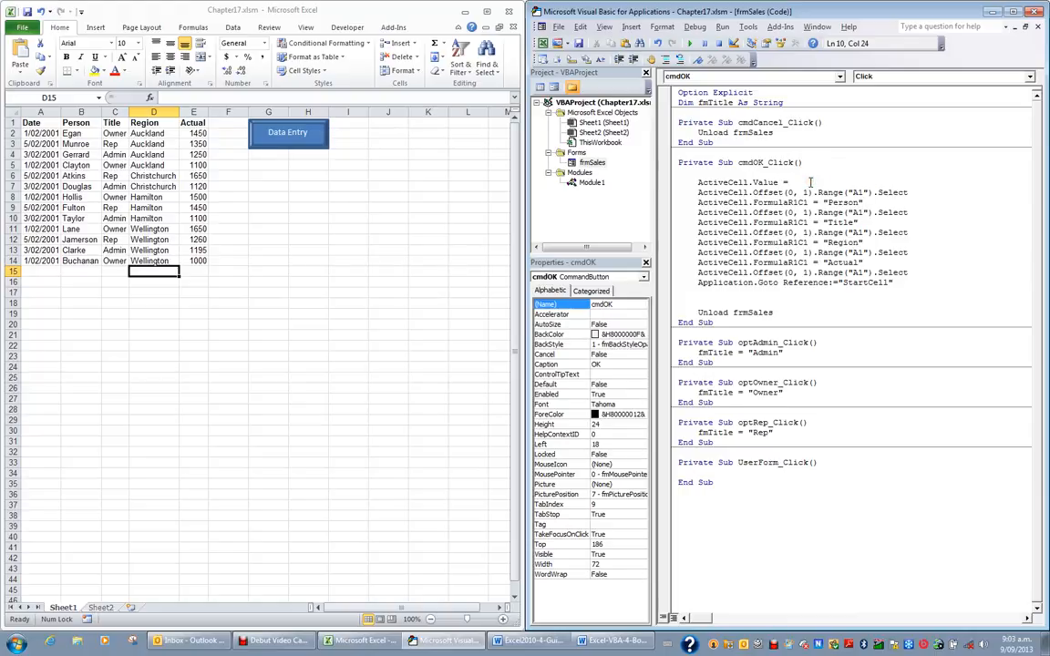
pyautogui.write('CDate')
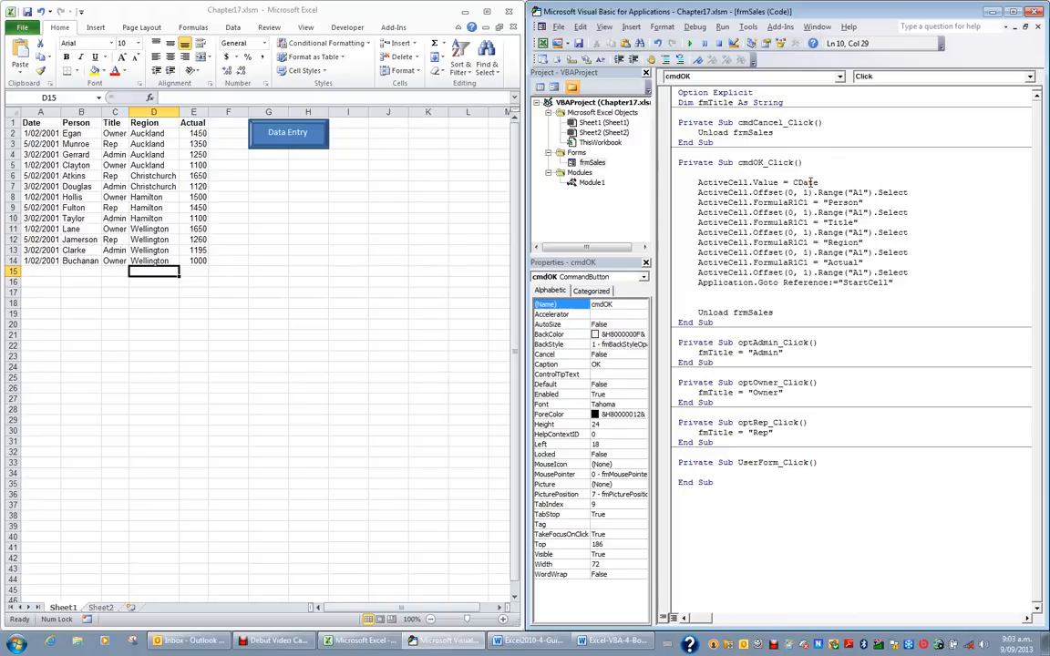
pyautogui.write('(')
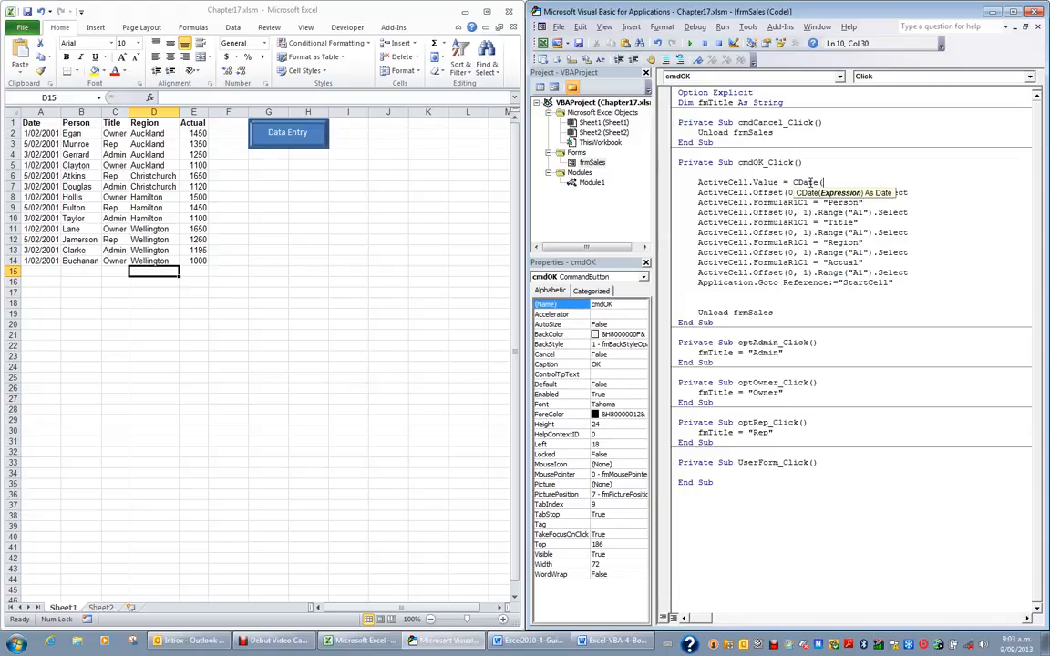
pyautogui.write('txt')
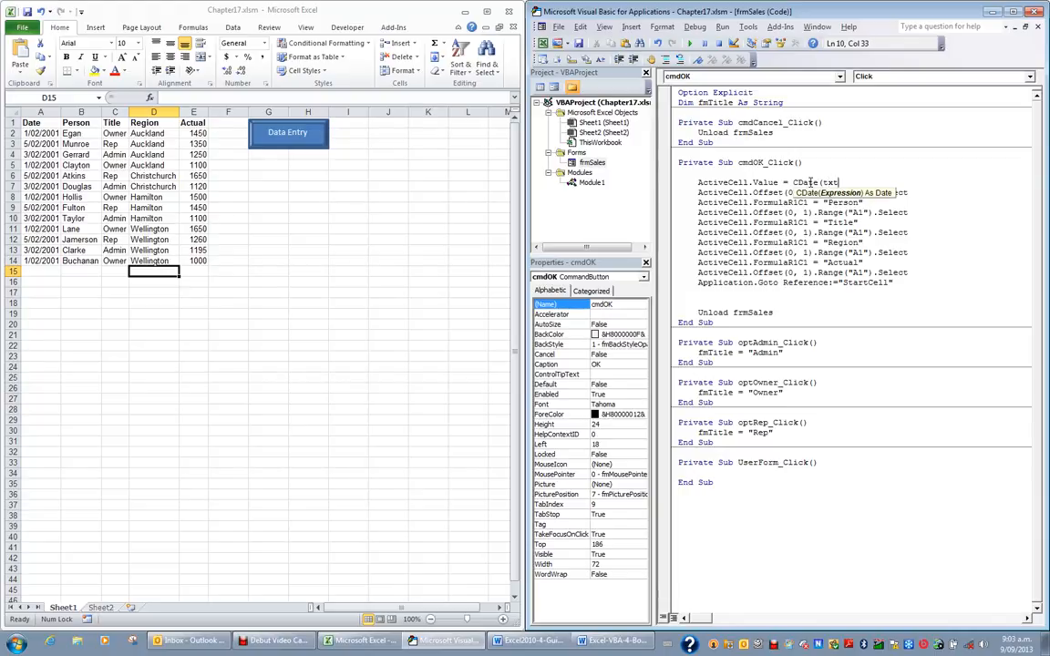
pyautogui.write('.value')
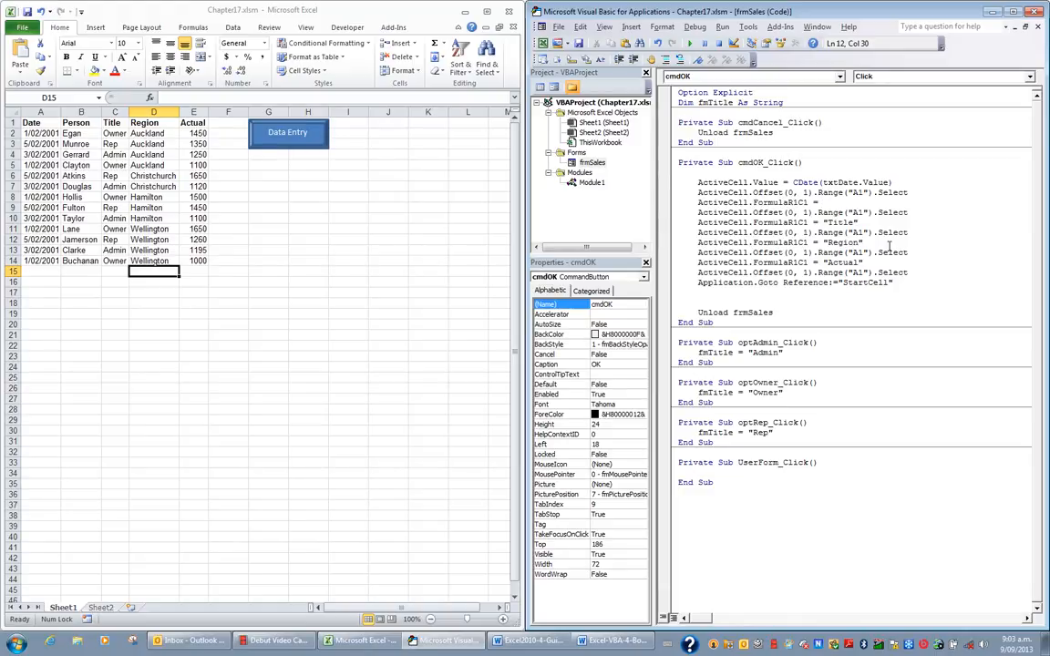
pyautogui.write('cb')
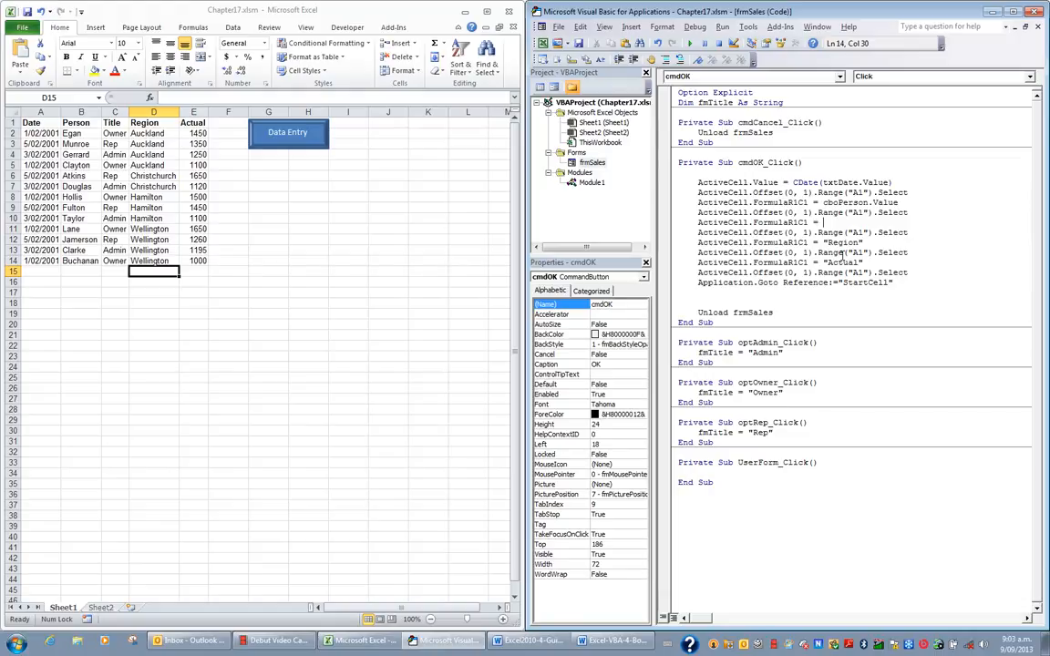
# Change the remaining lines to write fmTitle, cboRegion.Value and CCur(txtActual.Value)
pyautogui.write('fmTitle')
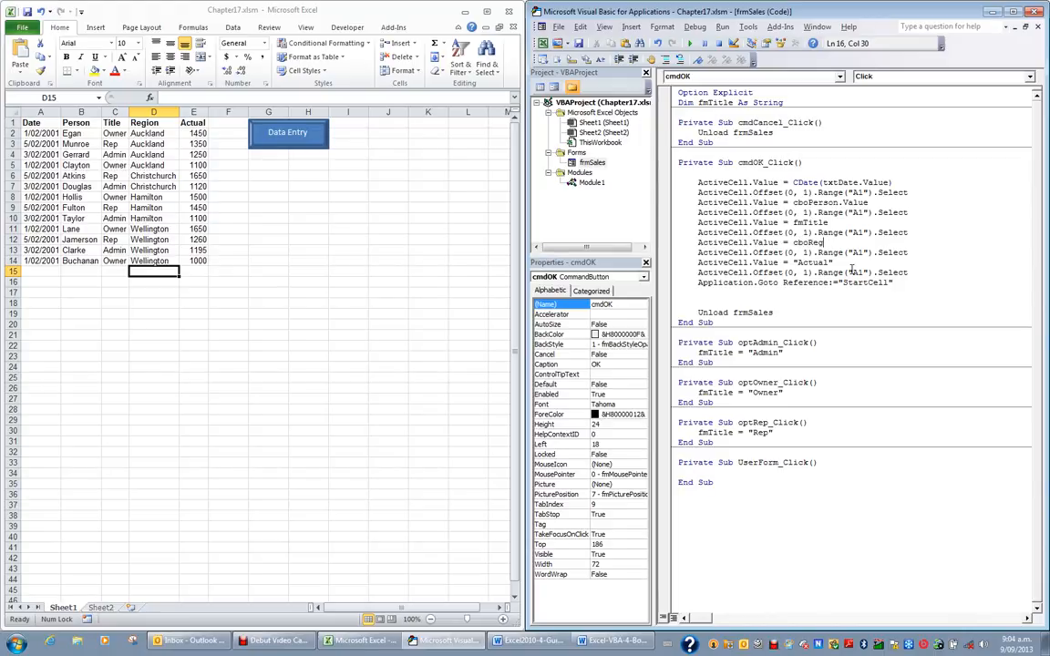
pyautogui.write('.Value')
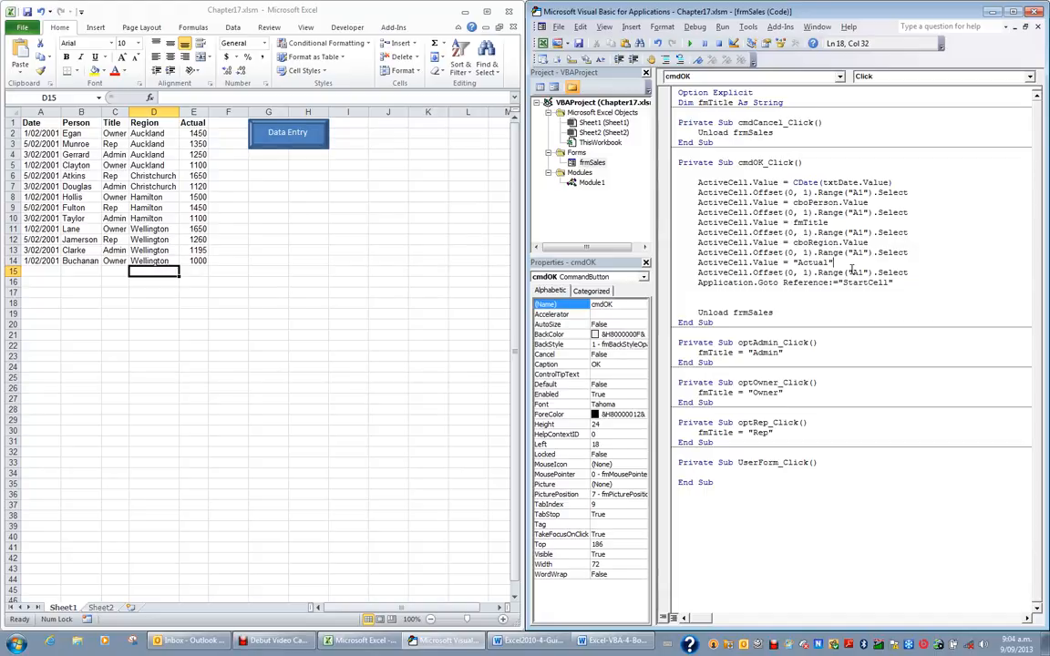
pyautogui.press('BackSpace')
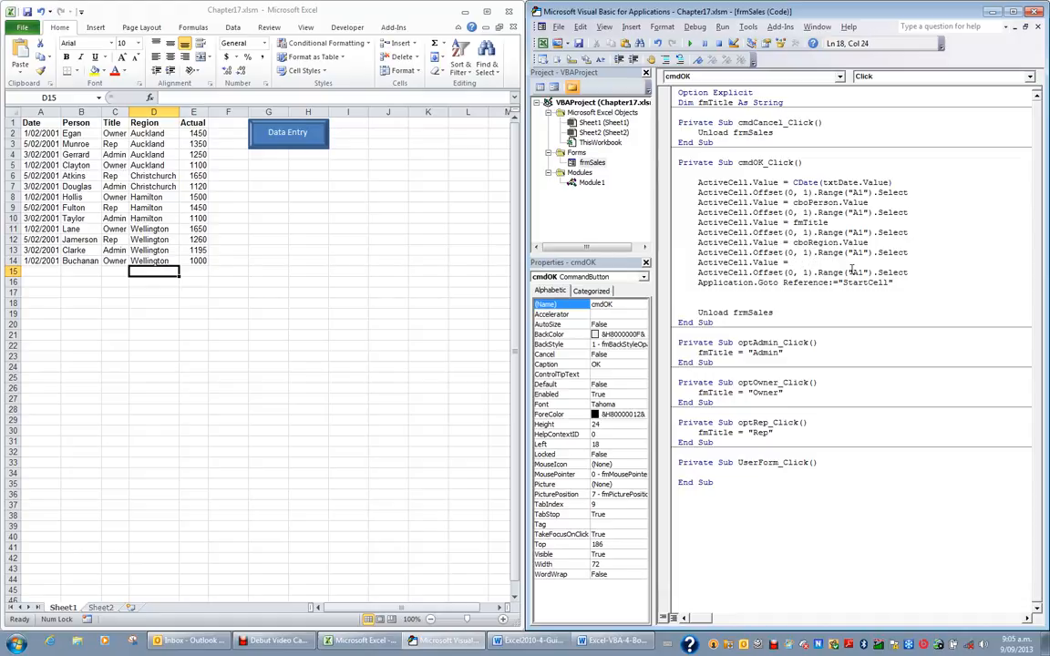
pyautogui.write('CCur(')
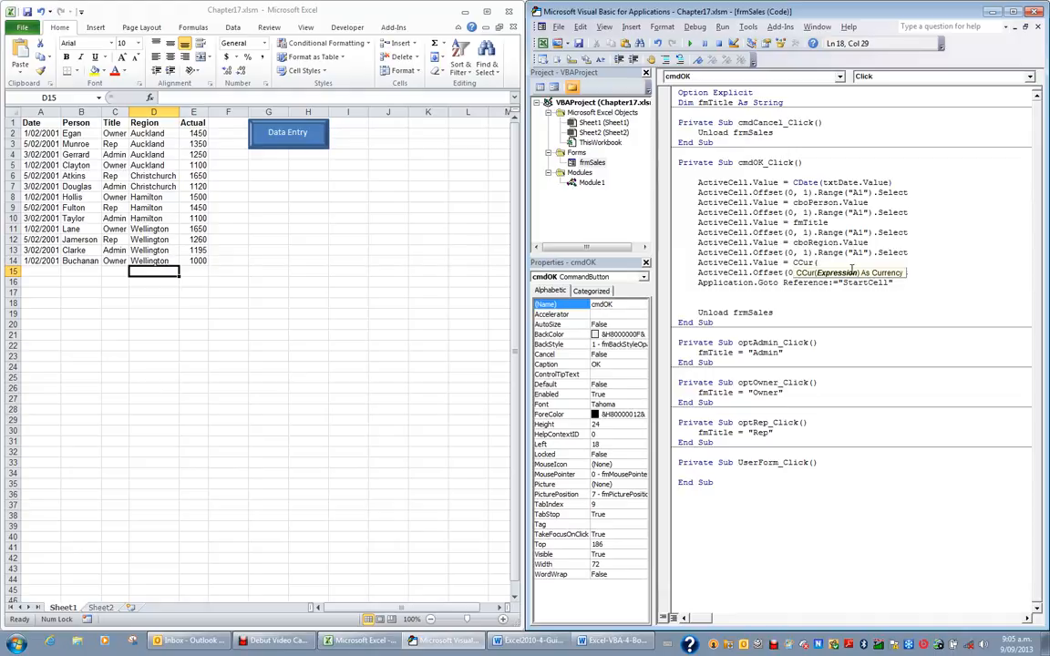
pyautogui.write('txtActual.Value)')
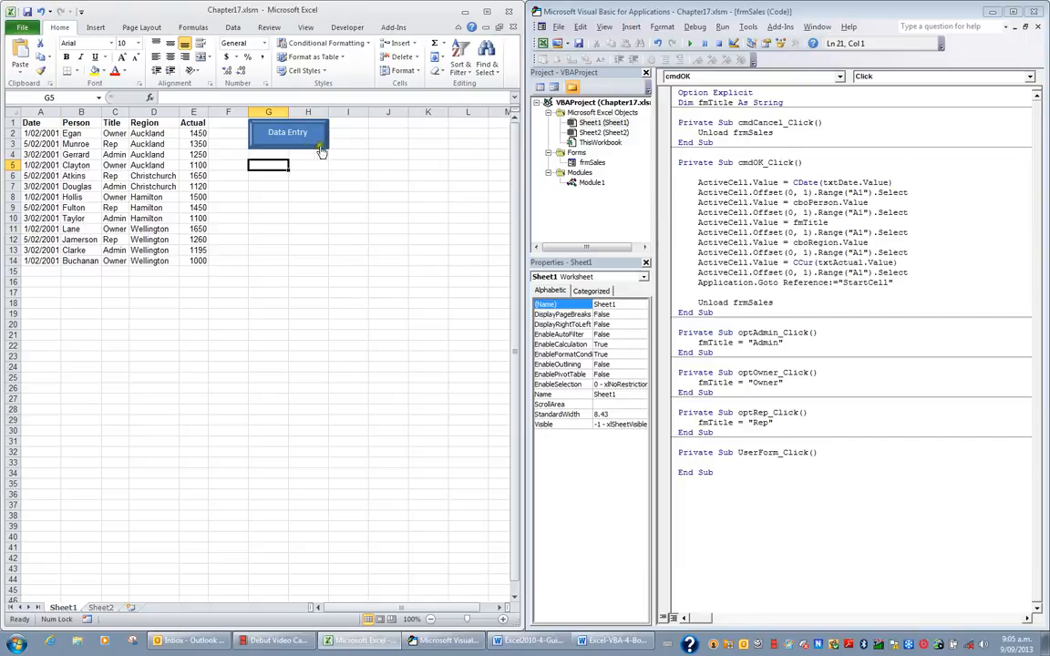
pyautogui.moveTo(296, 144)
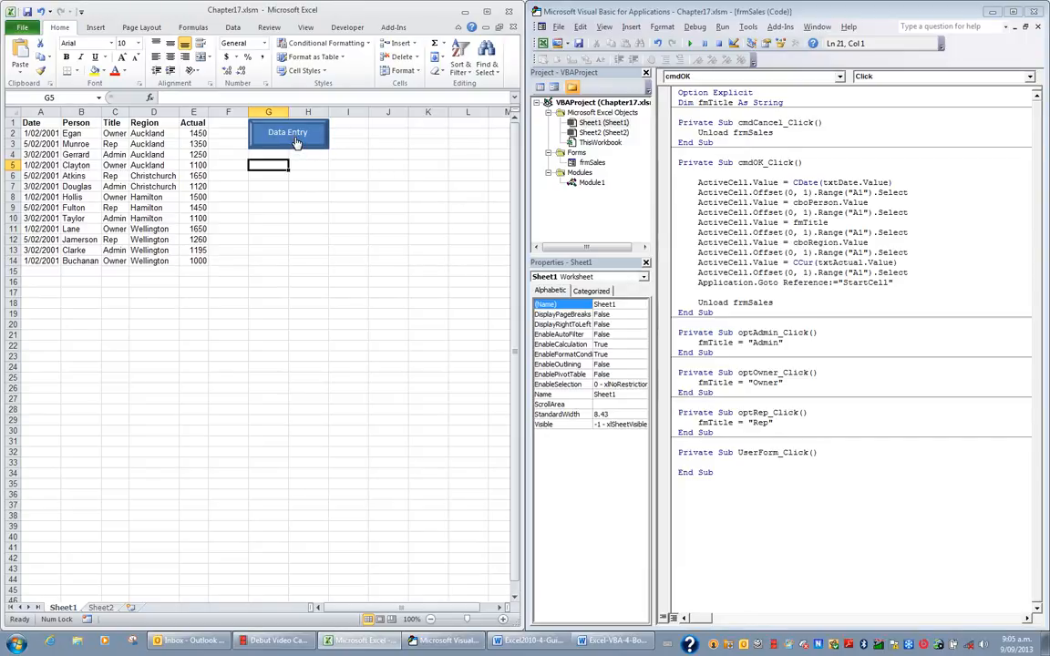
# Submit a 9/9/13 record for Egan, Owner, Hamilton with Actual 1500 through the form
pyautogui.click(287, 132)
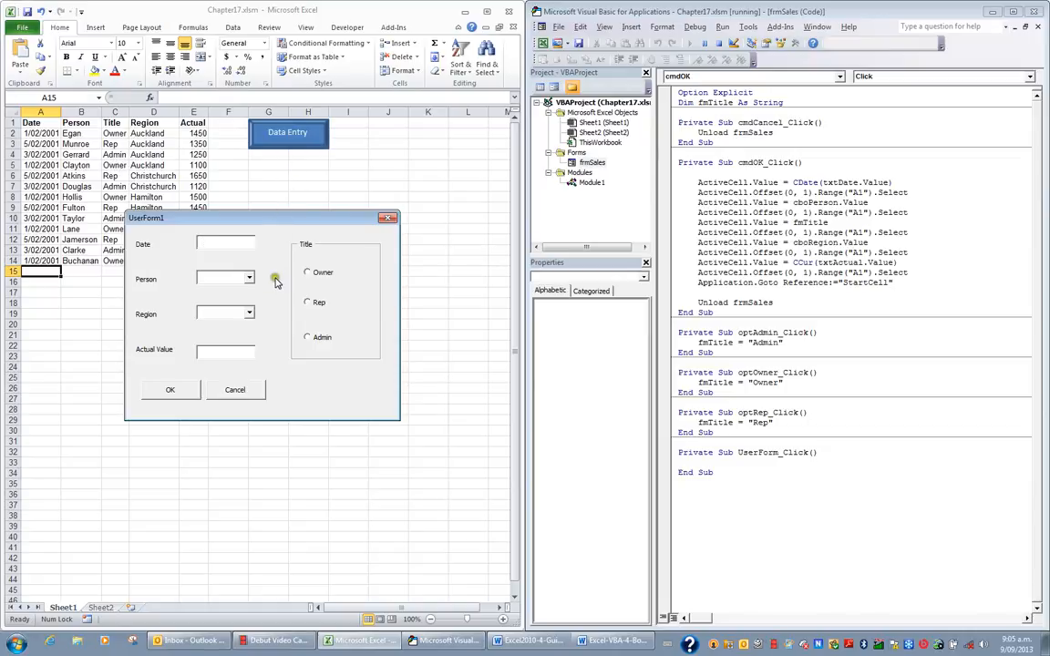
pyautogui.write('9')
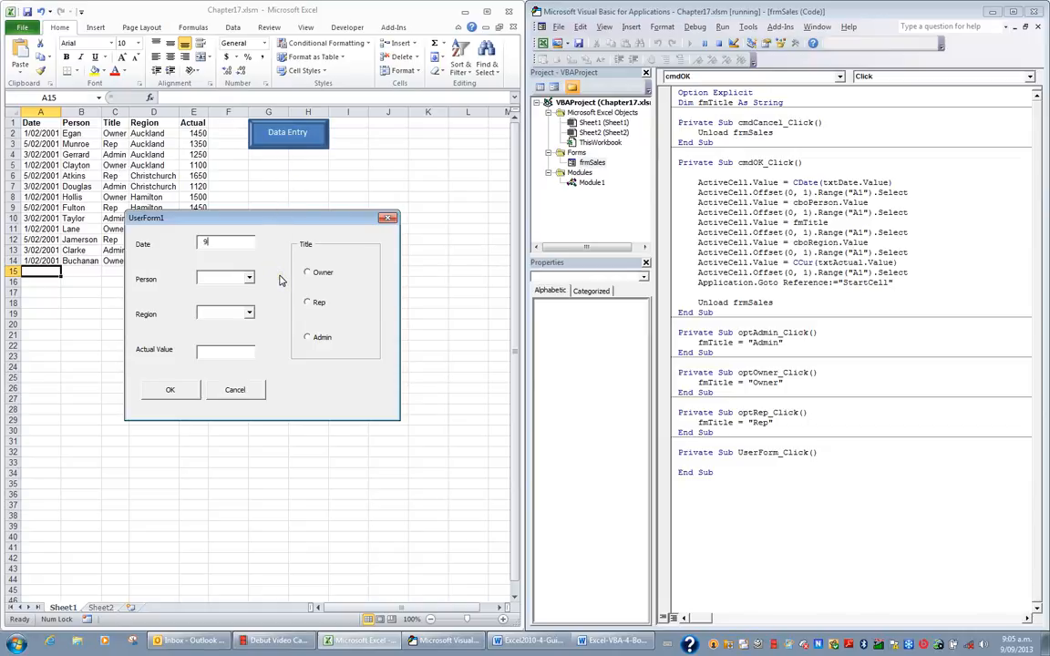
pyautogui.write('9/9/13')
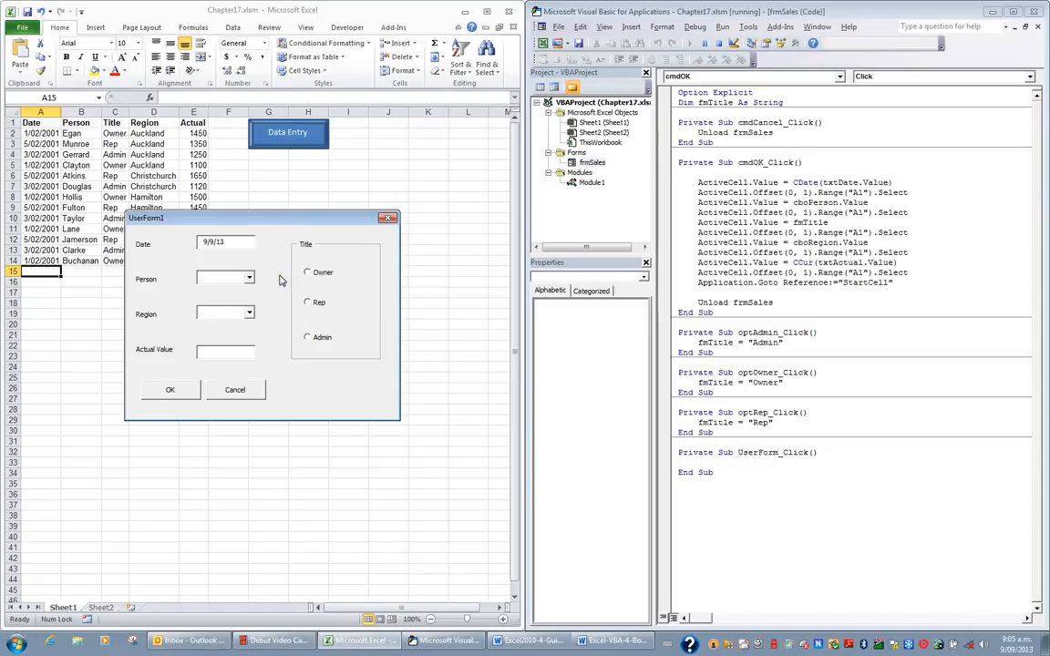
pyautogui.click(248, 277)
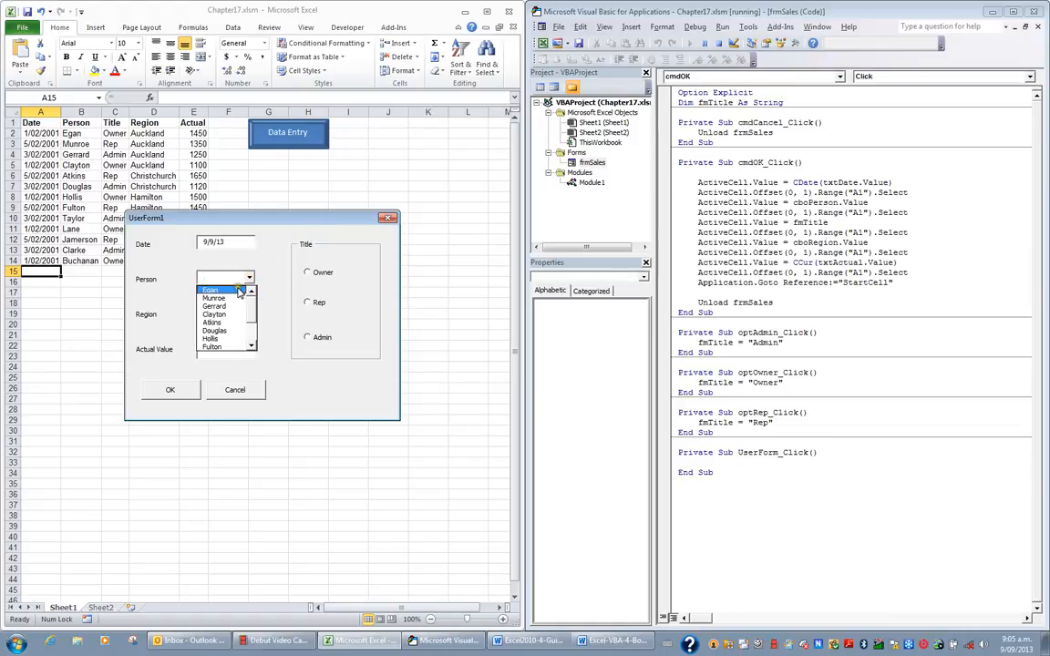
pyautogui.click(249, 313)
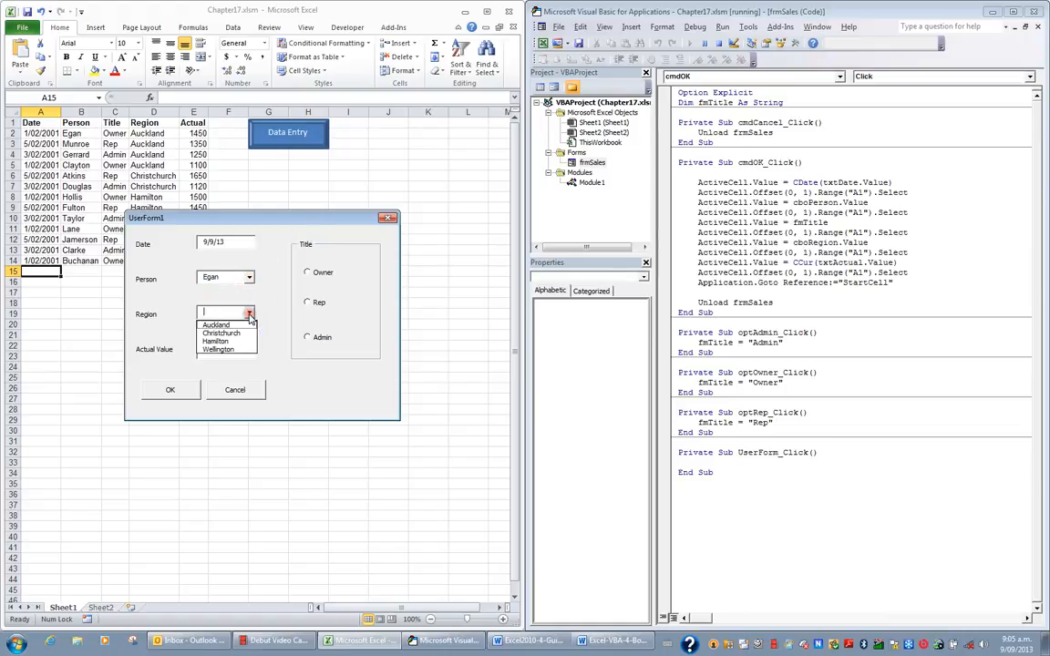
pyautogui.click(216, 340)
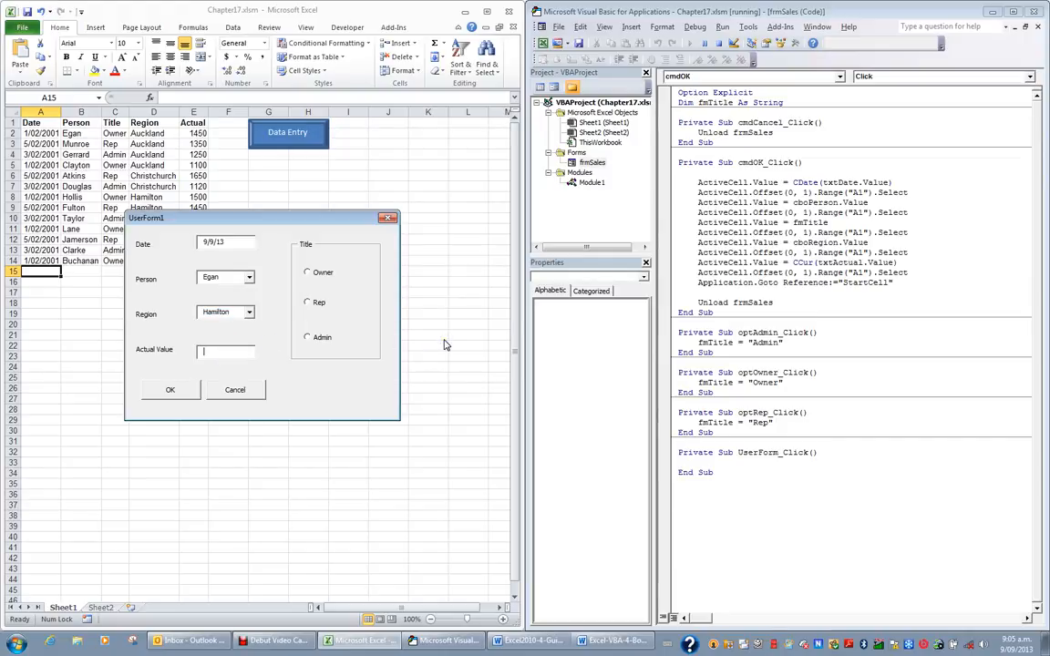
pyautogui.write('1500')
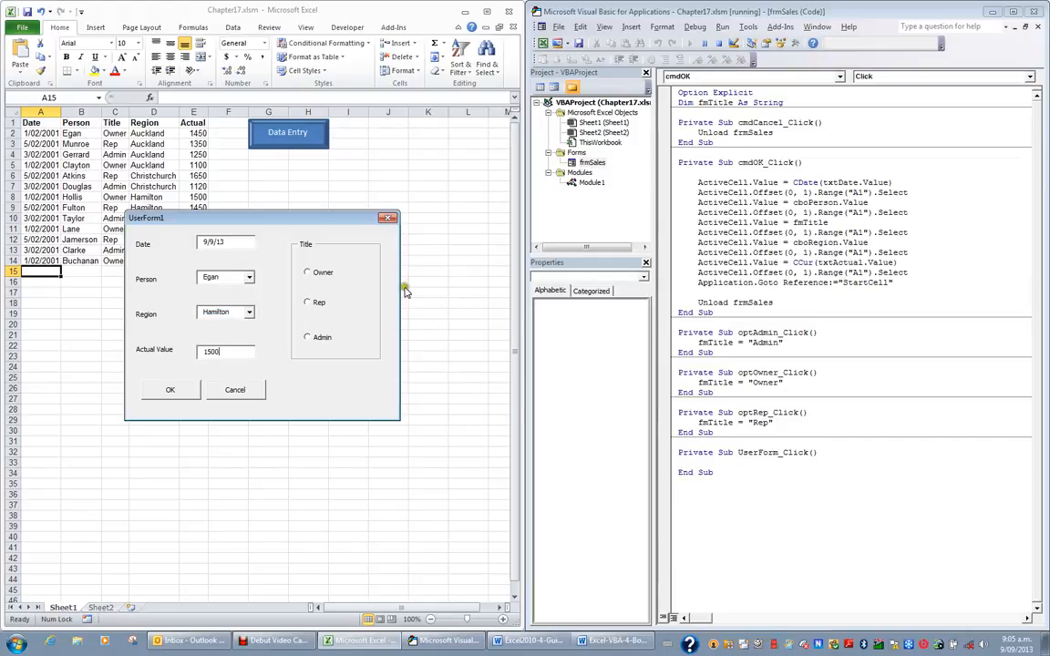
pyautogui.click(308, 272)
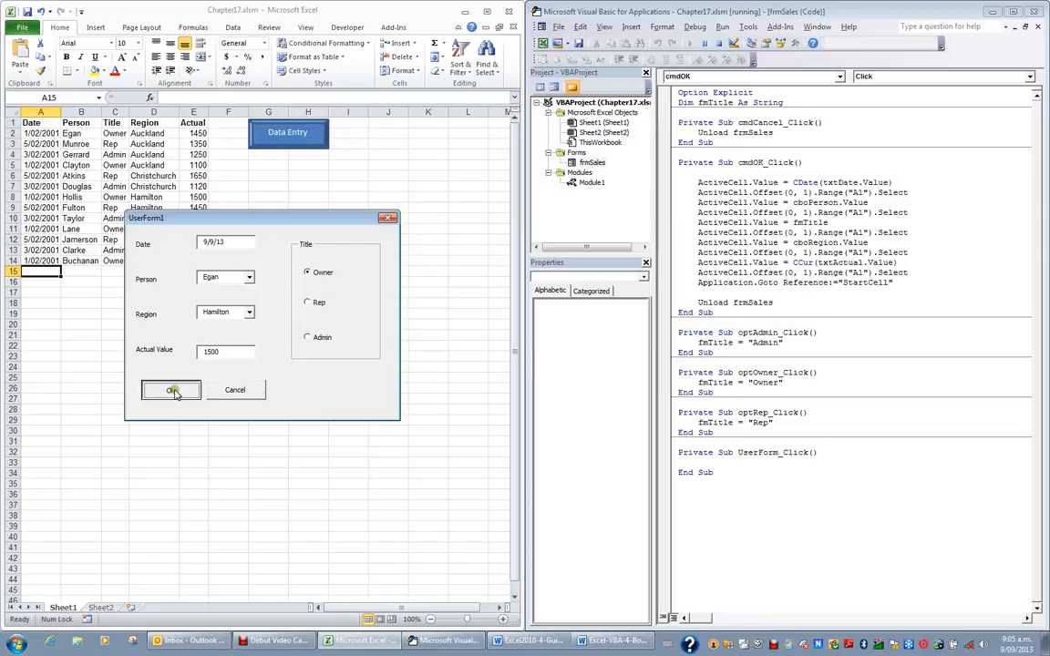
pyautogui.click(171, 390)
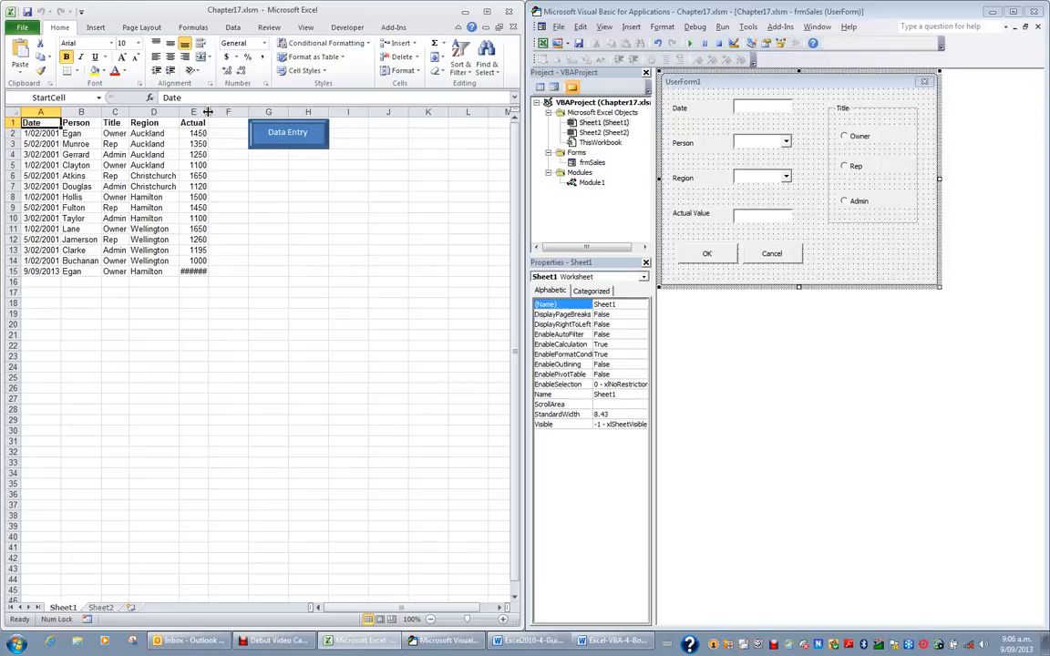
# Widen column E and select the whole Actual column for Currency formatting
pyautogui.moveTo(208, 111); pyautogui.dragTo(208, 118)
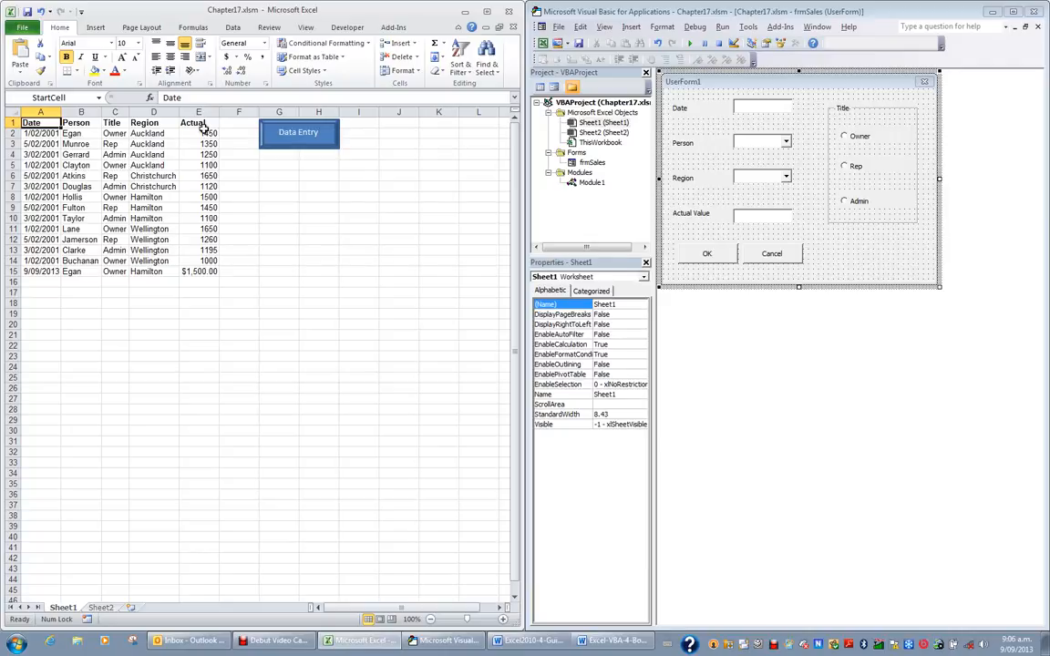
pyautogui.click(197, 111)
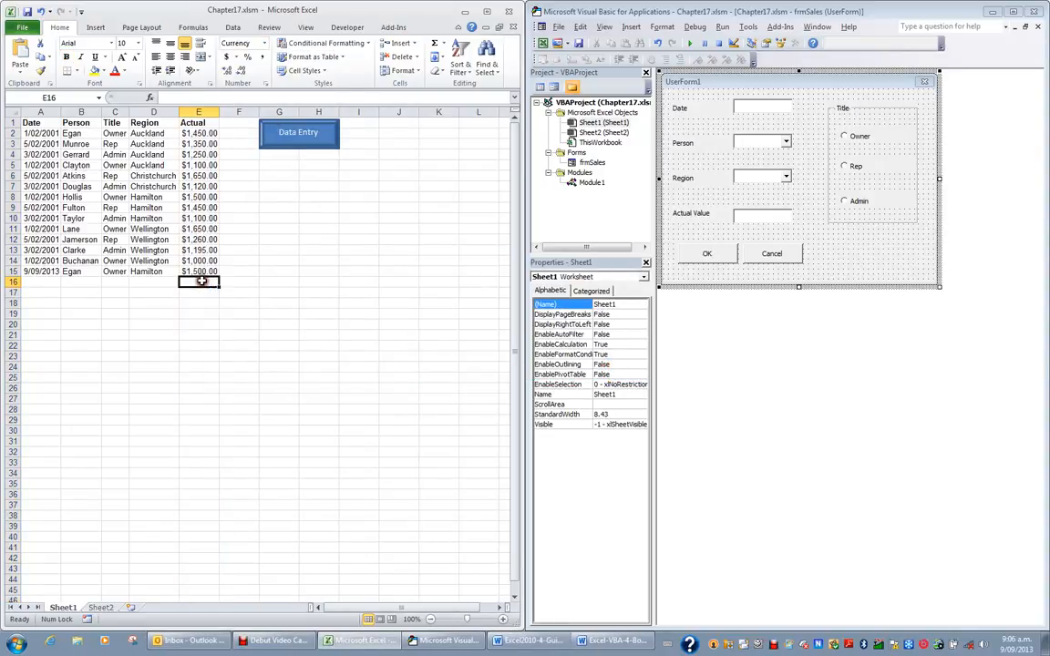
pyautogui.moveTo(323, 262)
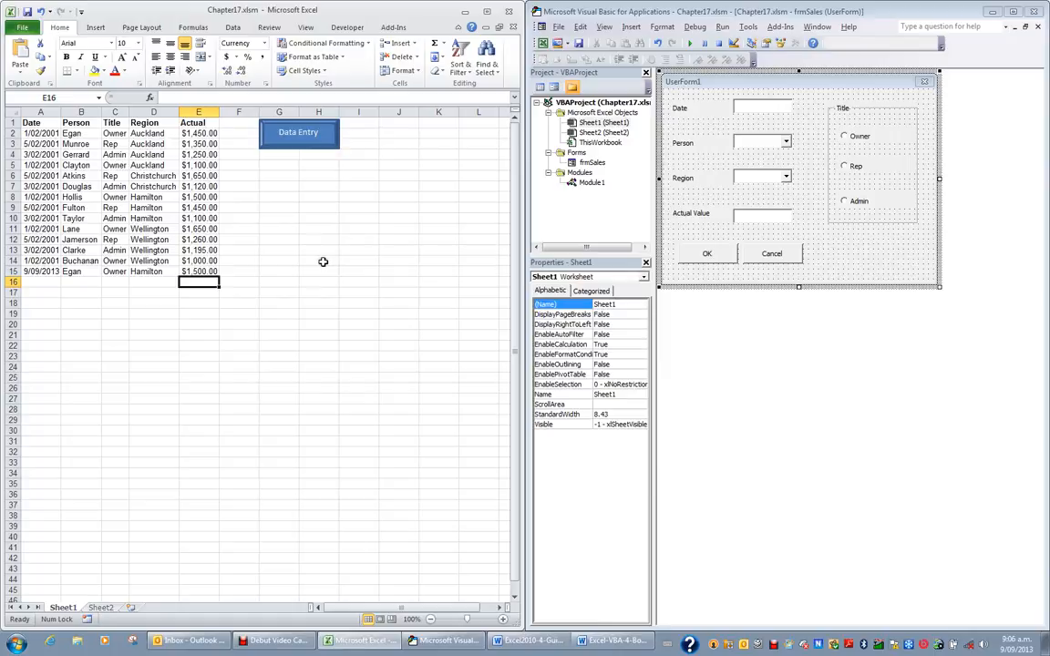
# Submit a 10/9/13 record for Munroe, Rep, Auckland with Actual 1600
pyautogui.click(299, 133)
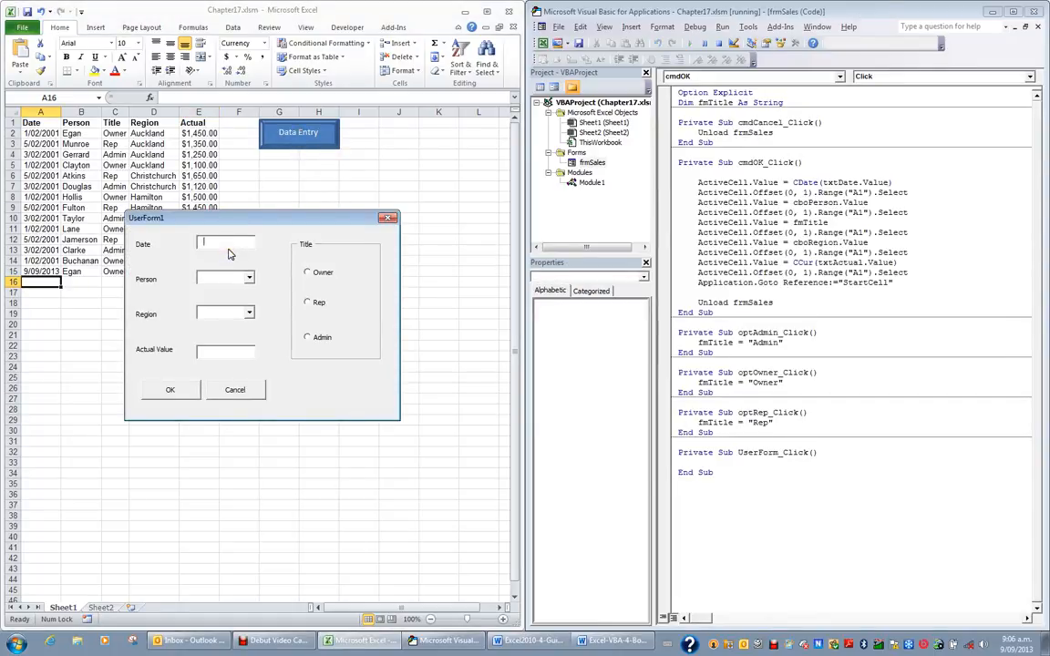
pyautogui.write('10/9/13')
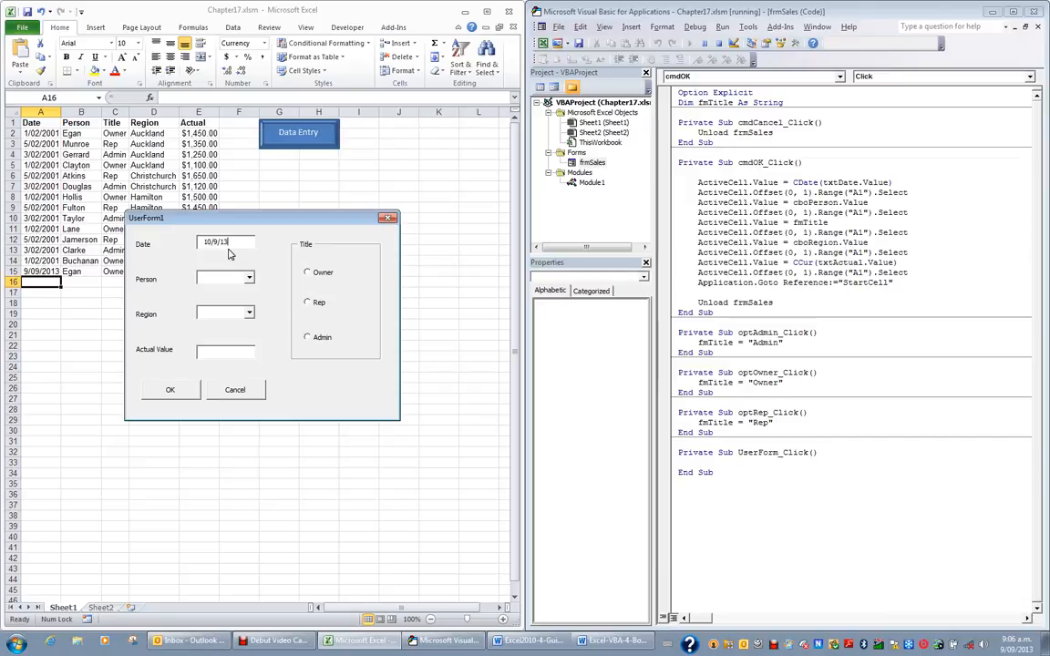
pyautogui.click(249, 278)
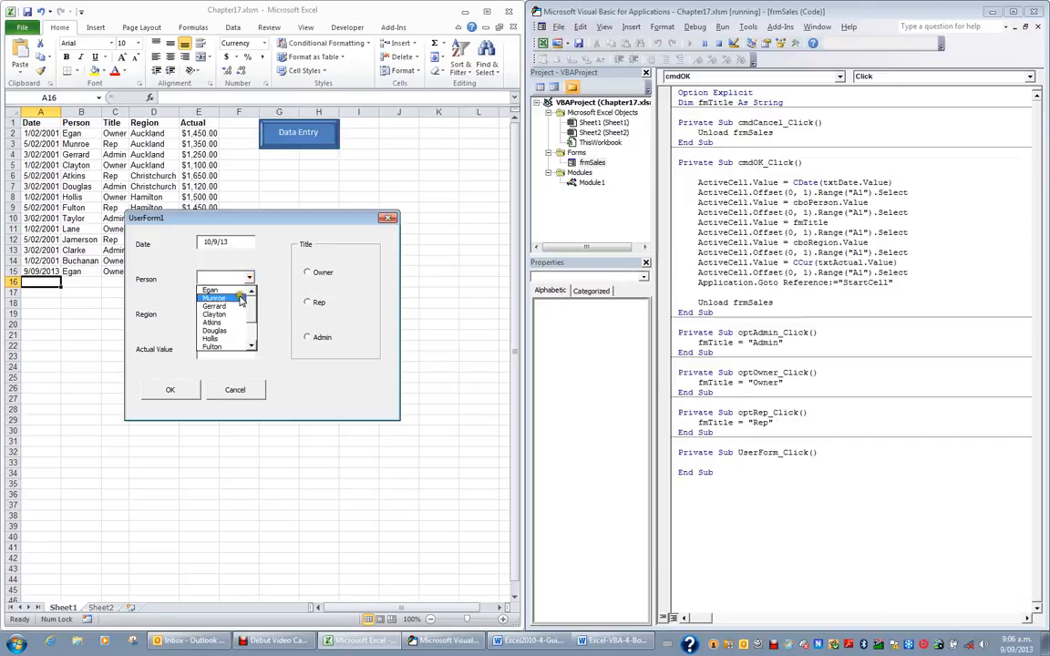
pyautogui.click(214, 298)
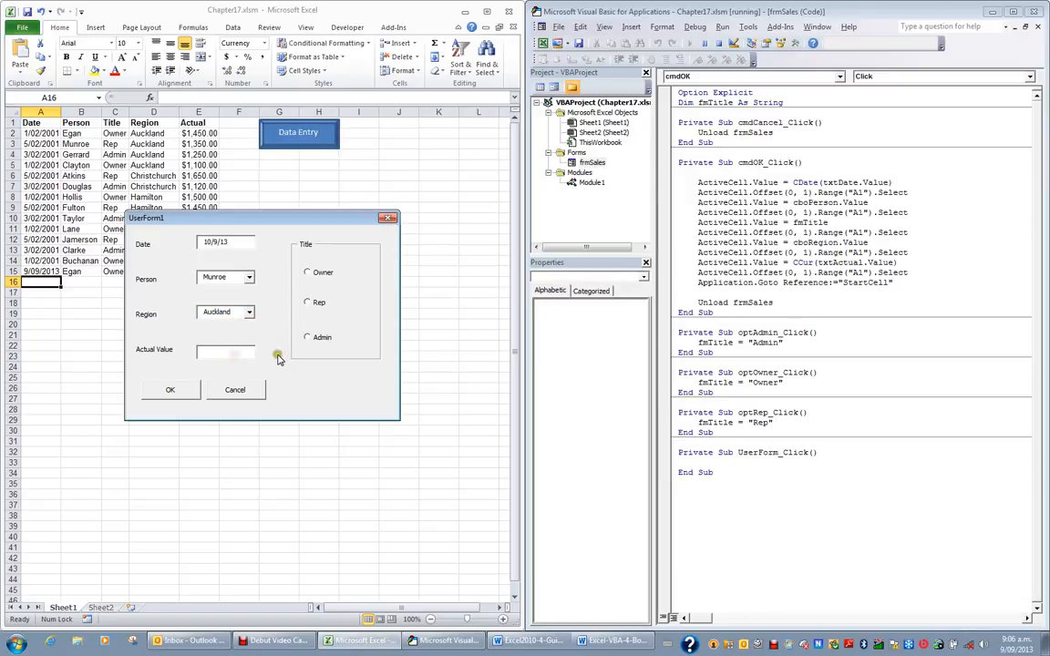
pyautogui.write('1600')
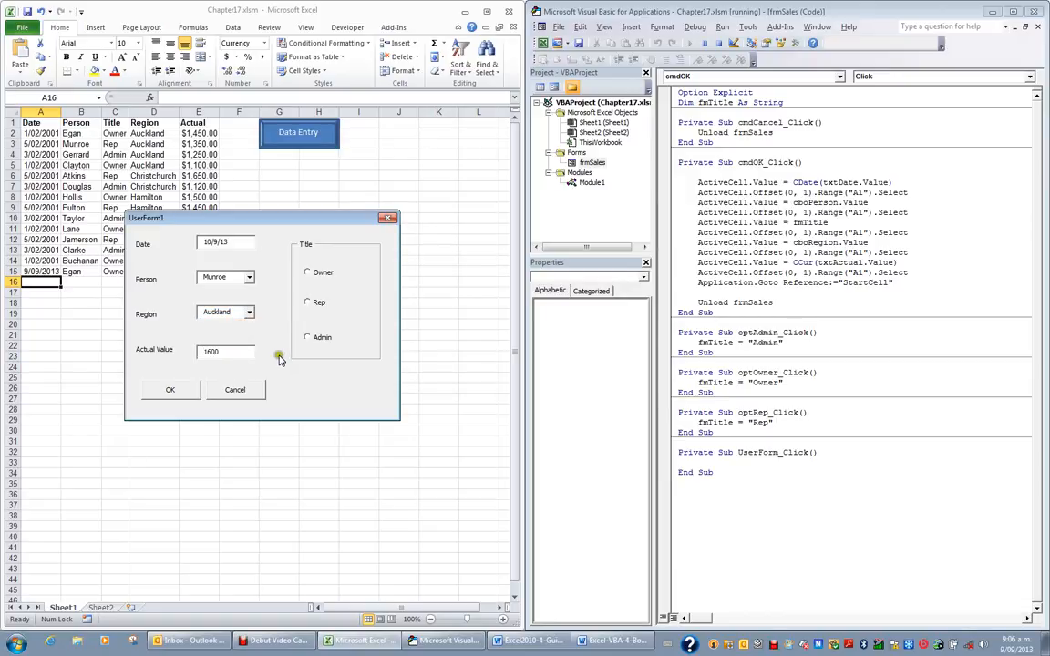
pyautogui.click(308, 302)
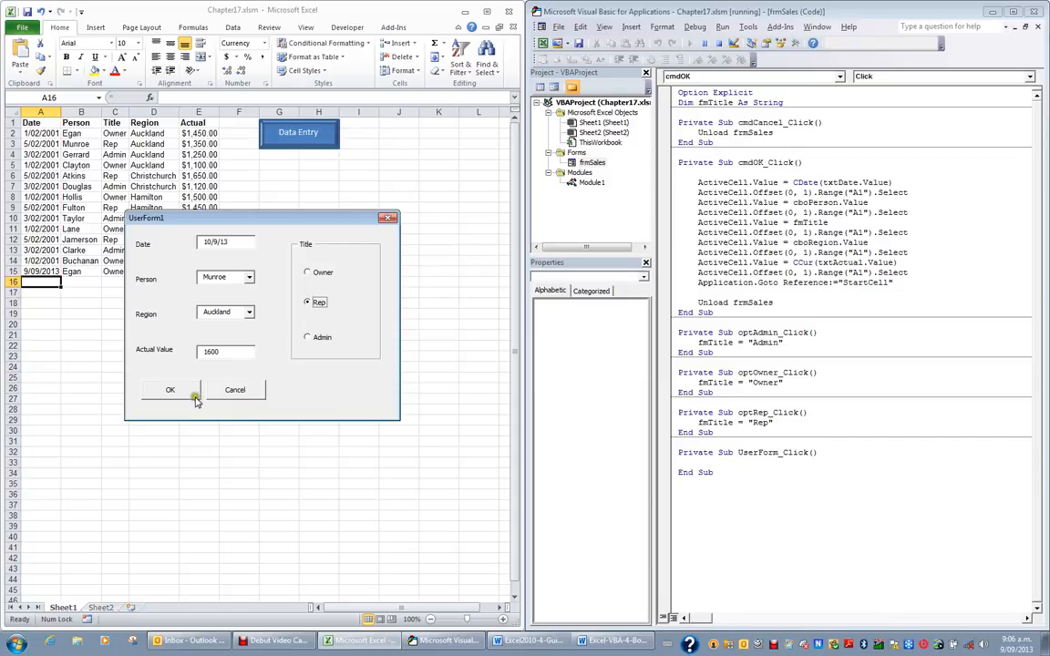
pyautogui.click(169, 389)
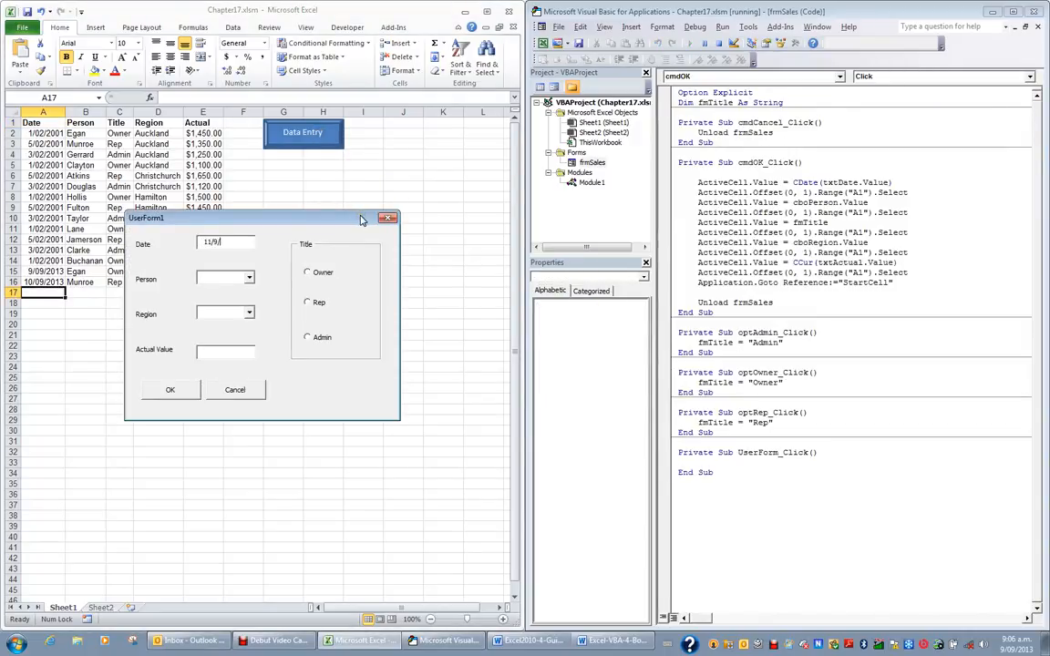
# Fill in Gerrard's record with Actual 2000 and title Admin
pyautogui.click(249, 279)
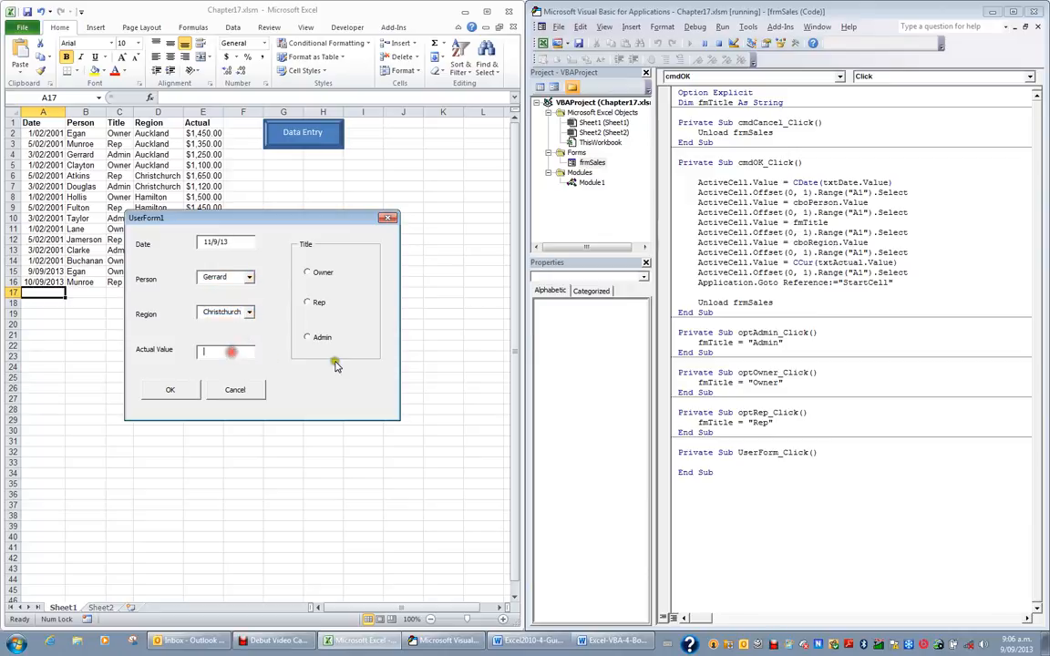
pyautogui.write('2000')
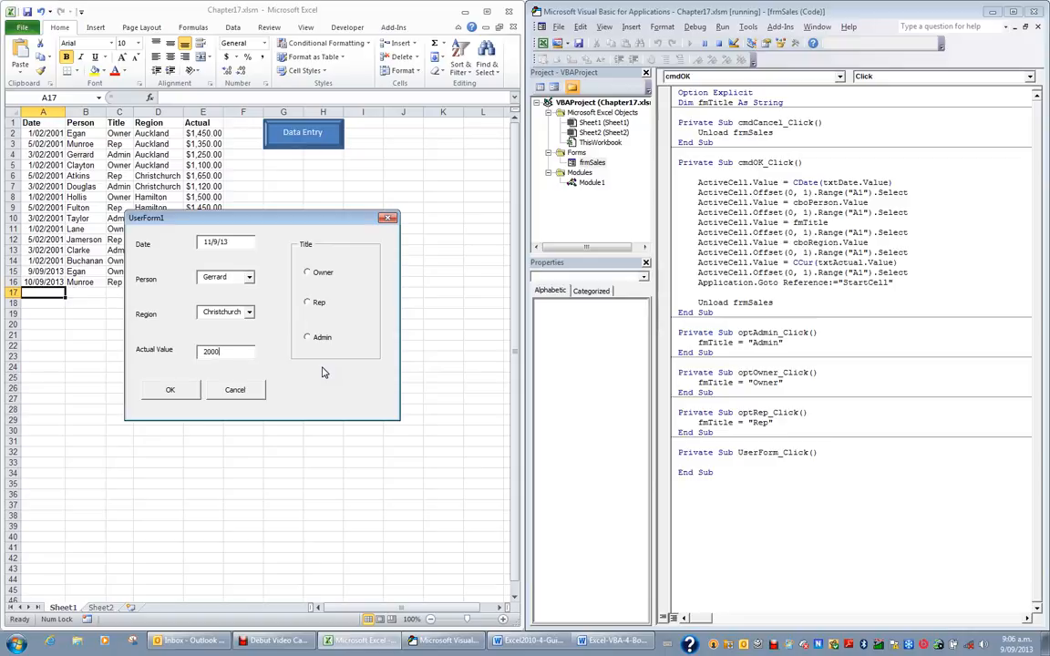
pyautogui.click(308, 337)
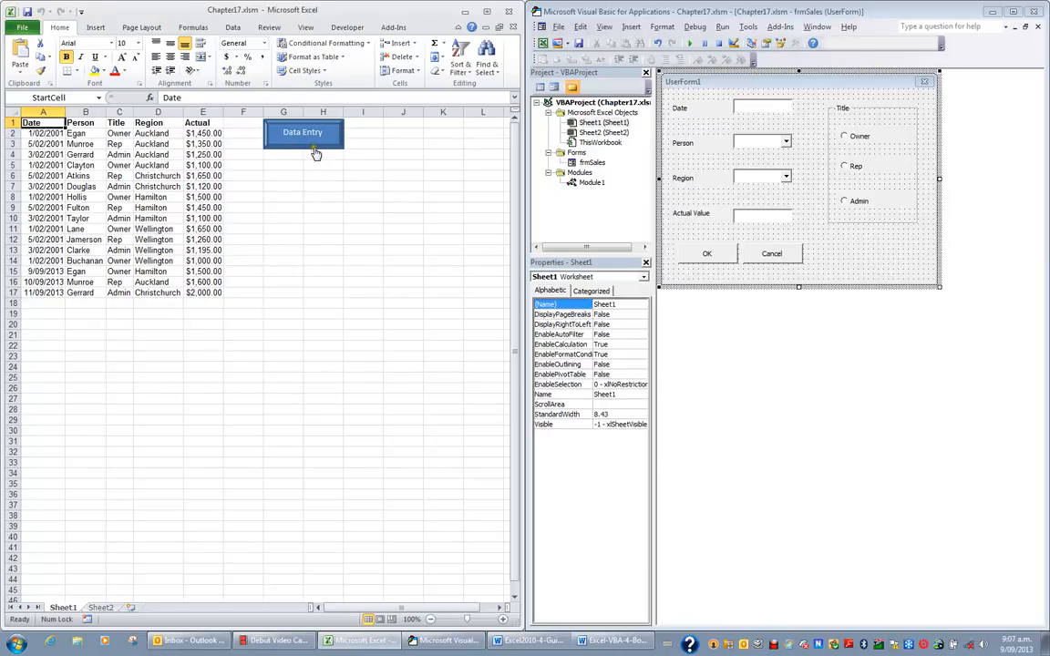
pyautogui.moveTo(293, 177)
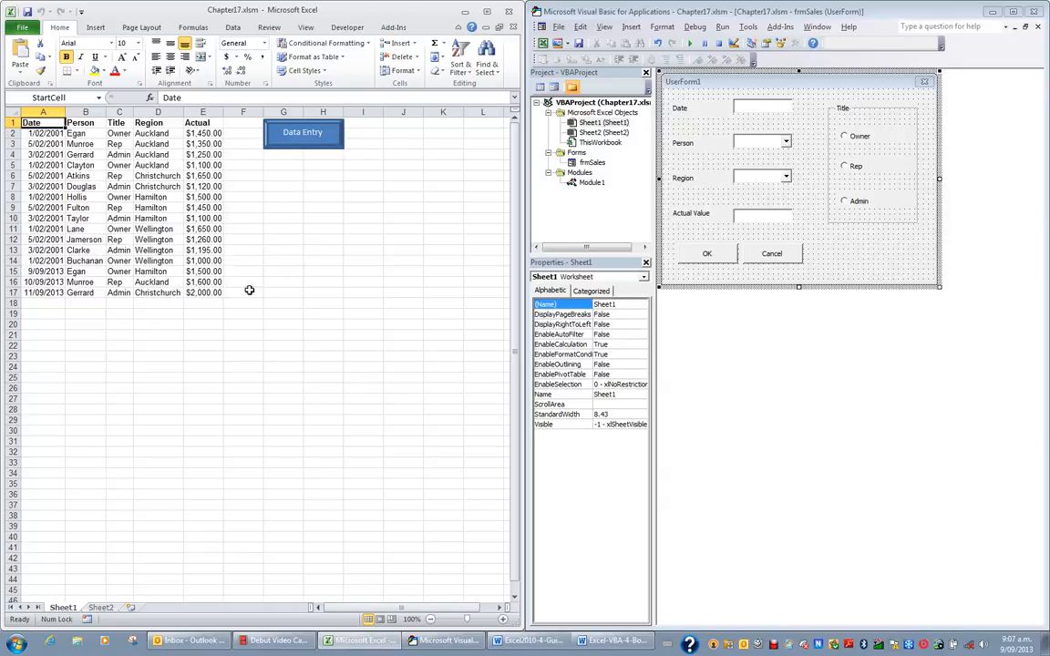
pyautogui.moveTo(216, 307)
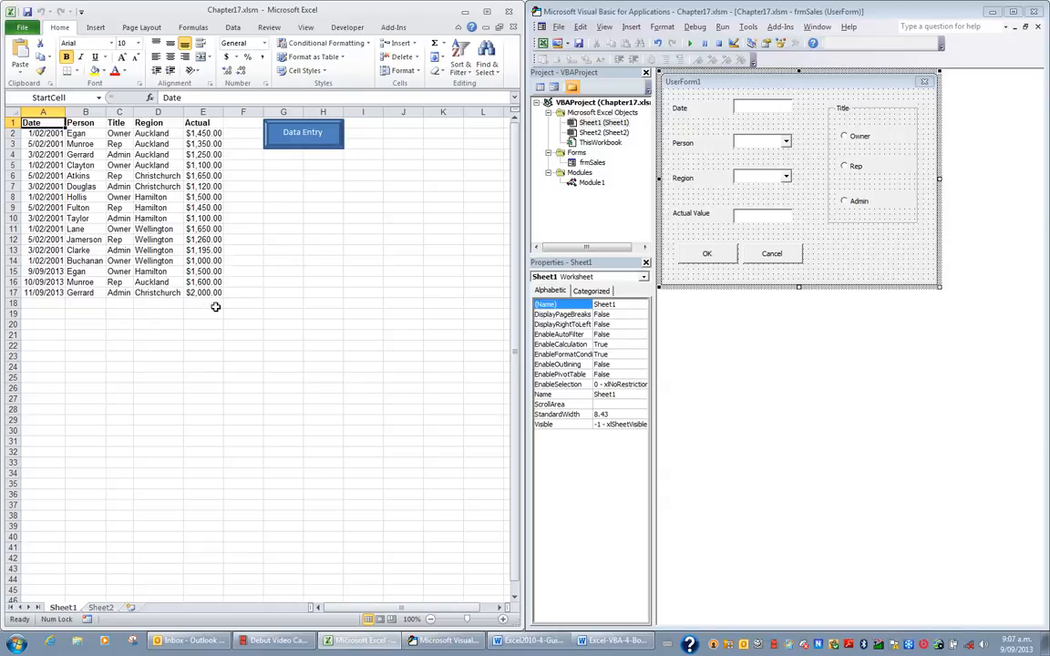
pyautogui.moveTo(334, 303)
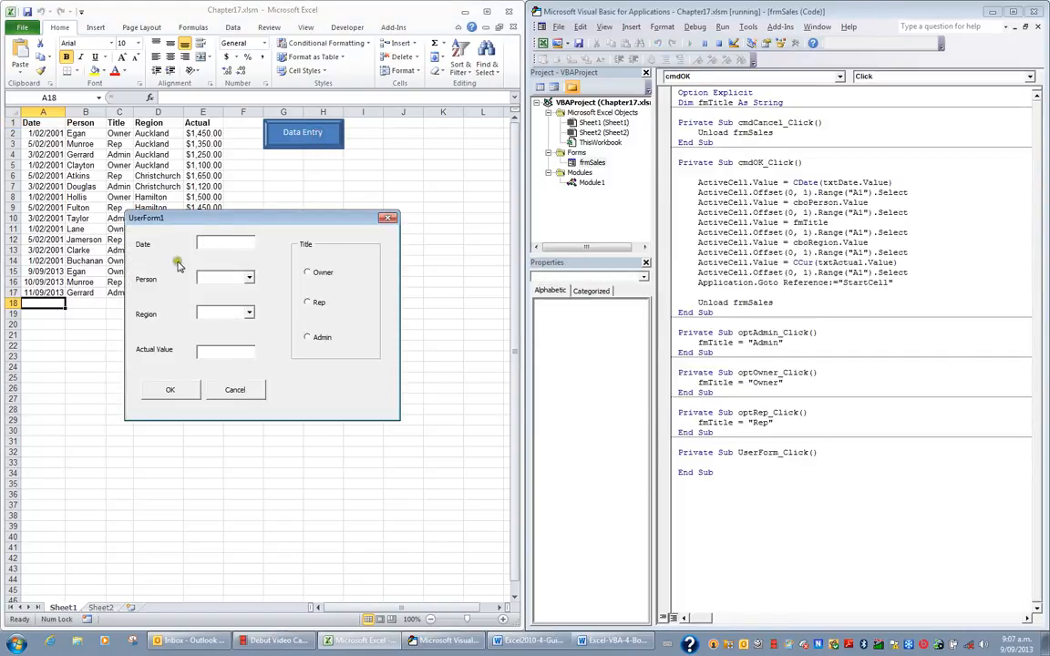
pyautogui.moveTo(357, 290)
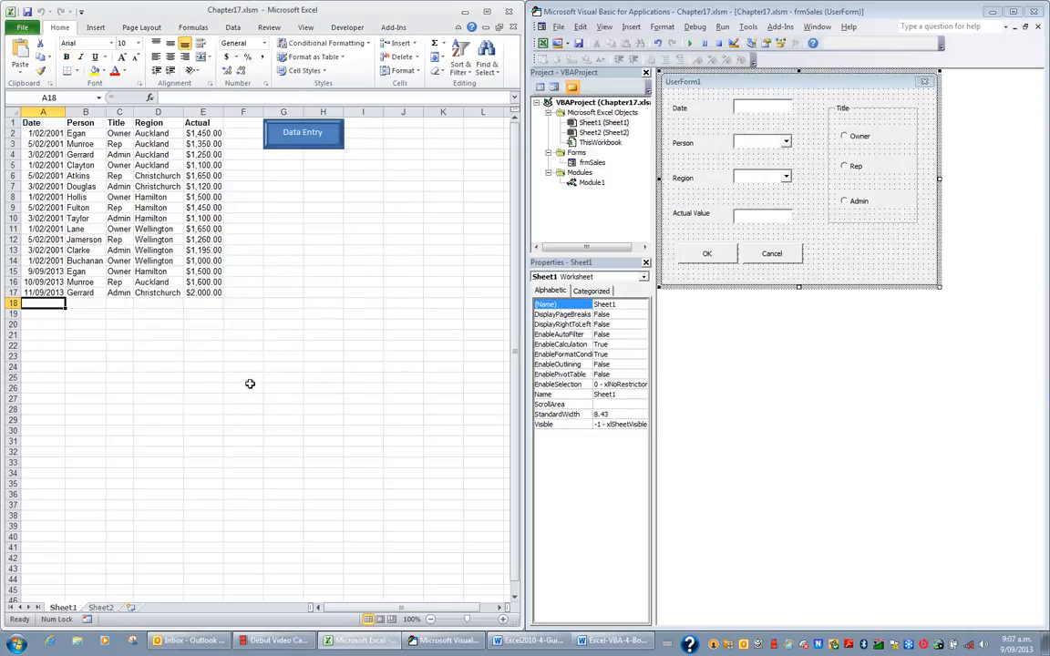
pyautogui.moveTo(893, 259)
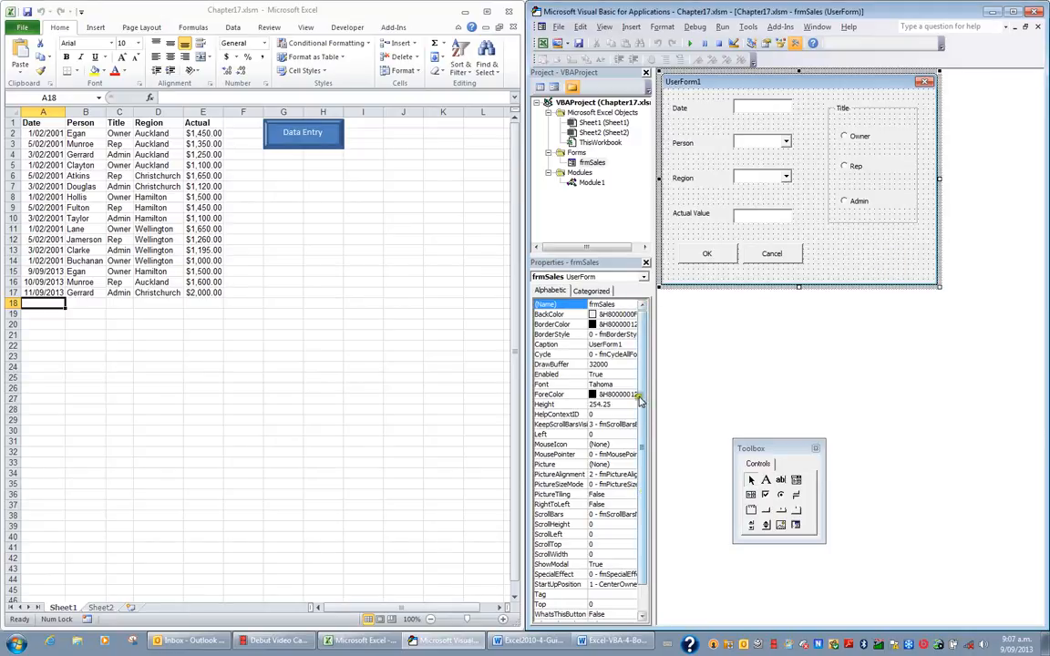
# Set the frmSales Caption property to 'Data Entry Form'
pyautogui.click(547, 343)
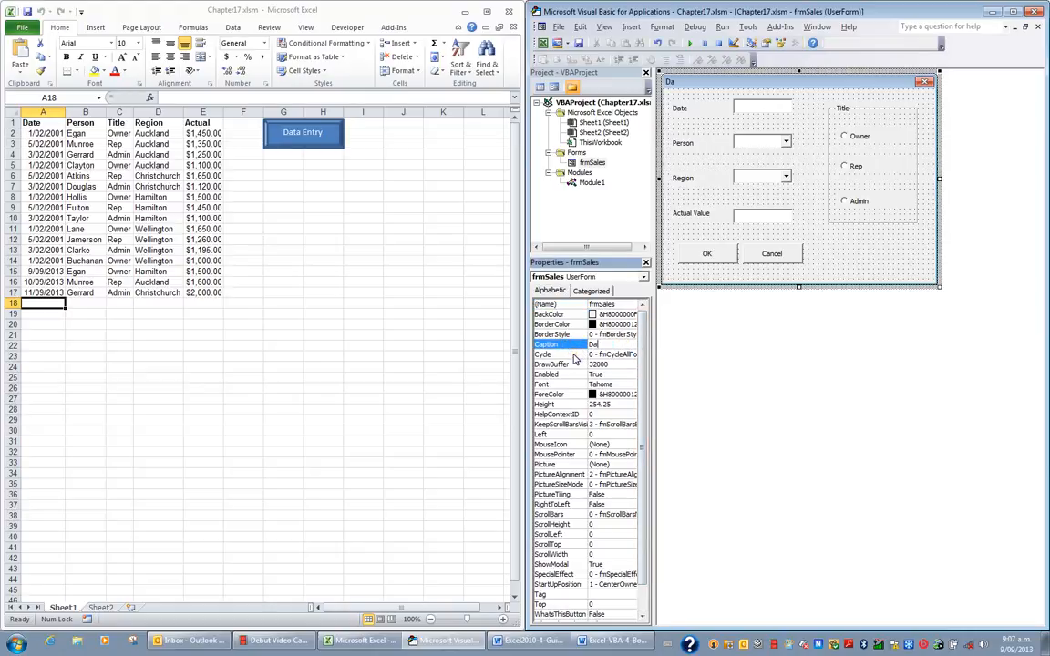
pyautogui.write('Data Entry Form')
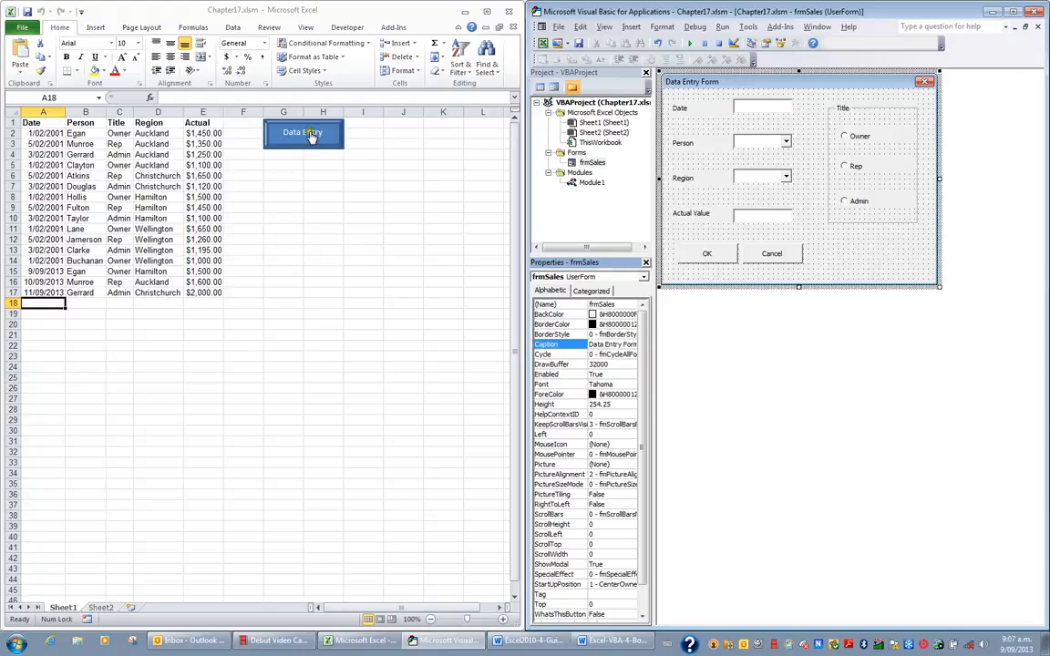
# Submit Clayton's 12/09/2013 record: Owner, Wellington, Actual 1700
pyautogui.click(303, 133)
pyautogui.write('12/9/13')
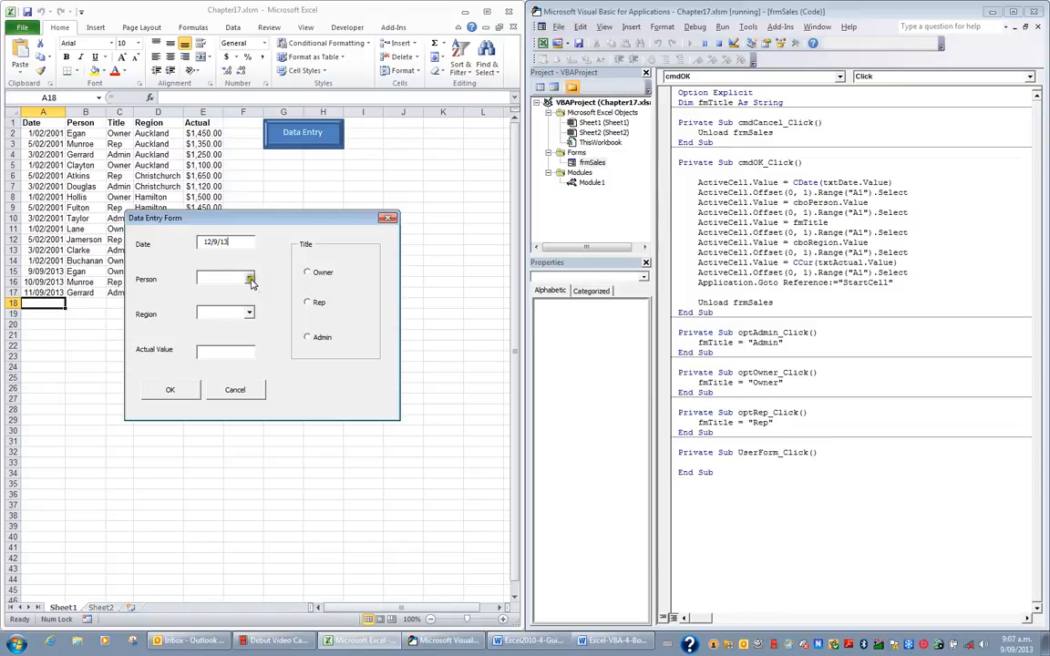
pyautogui.click(249, 278)
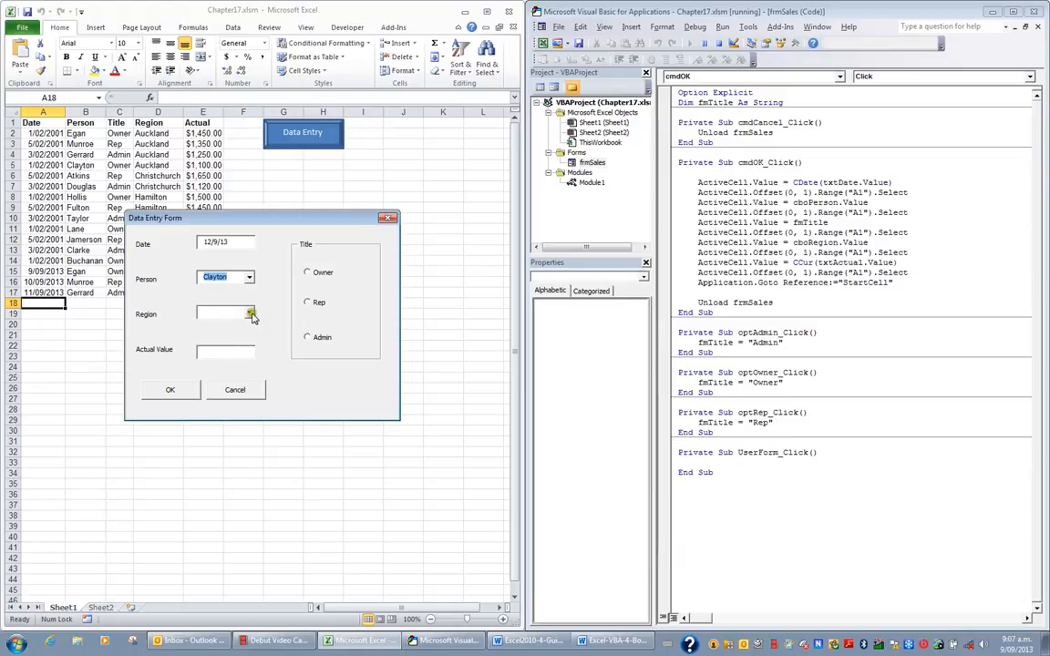
pyautogui.click(249, 312)
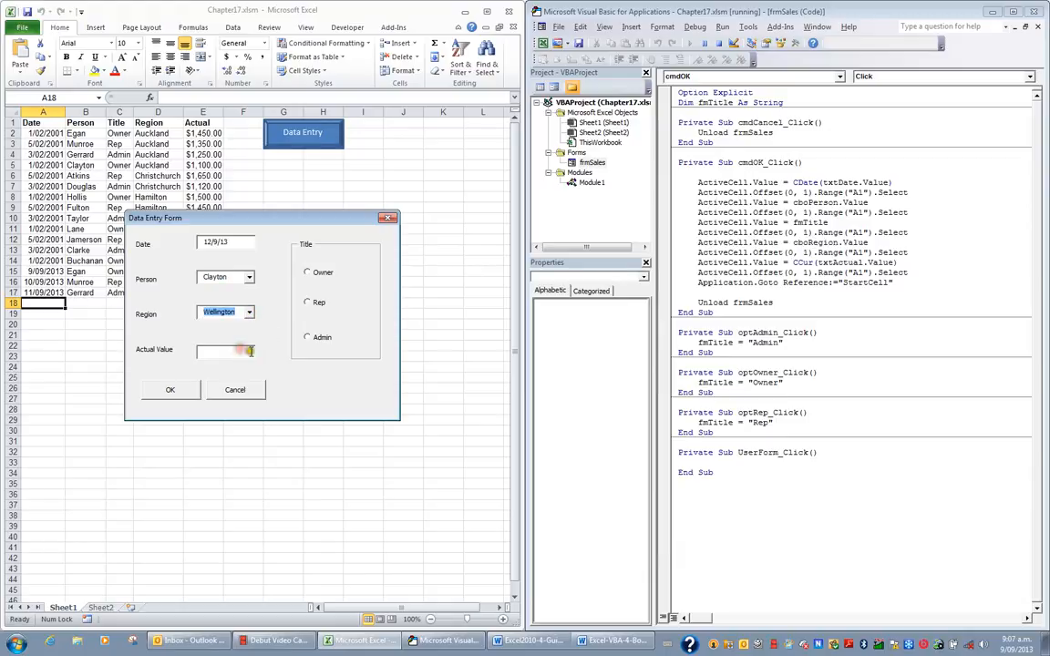
pyautogui.write('1700')
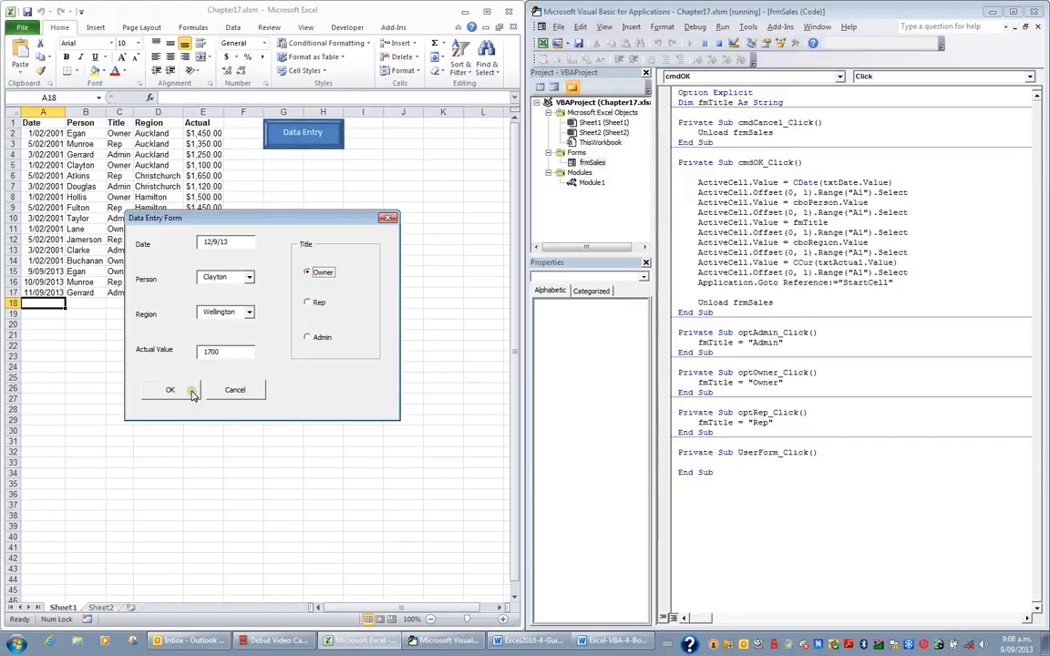
pyautogui.click(170, 390)
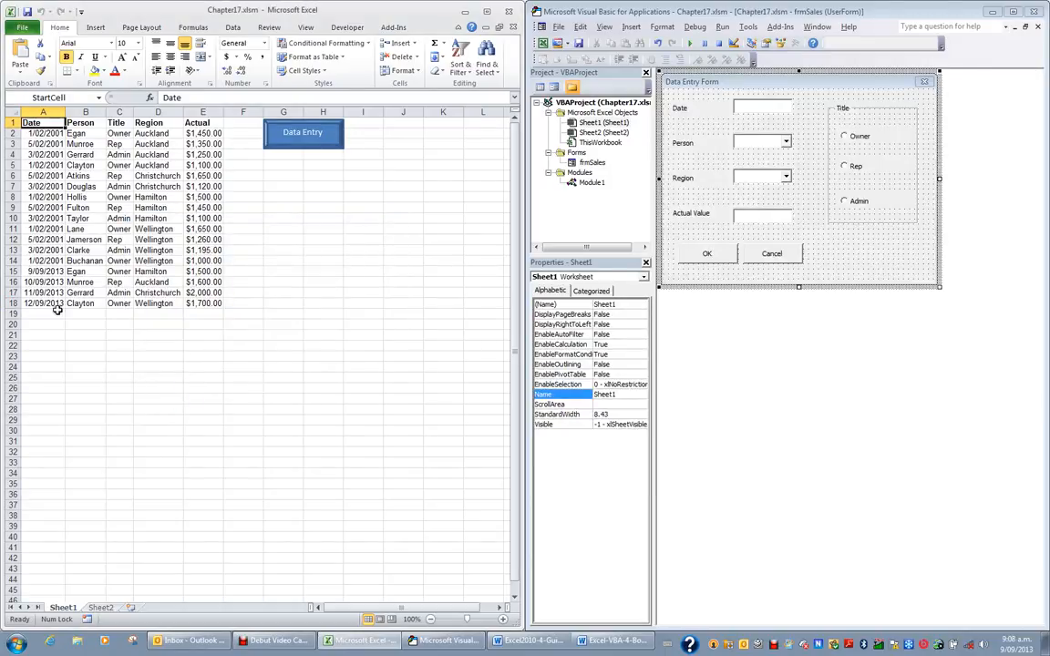